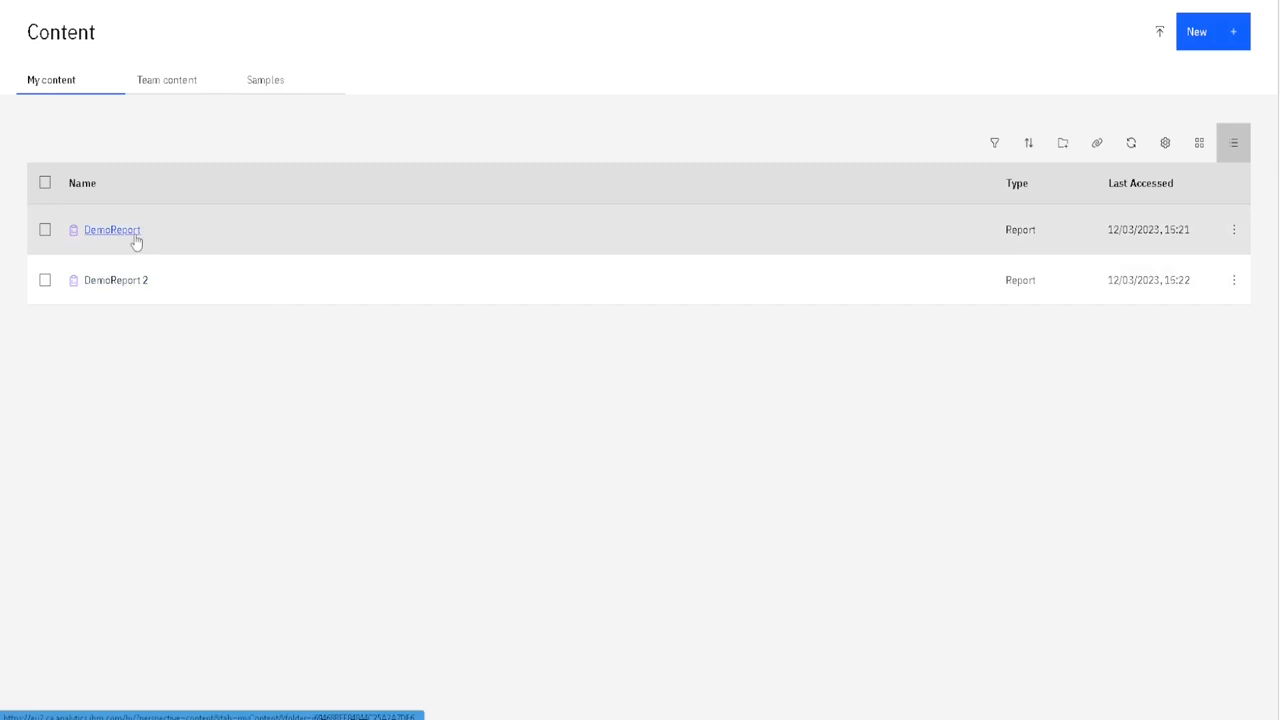
pyautogui.moveTo(130, 250)
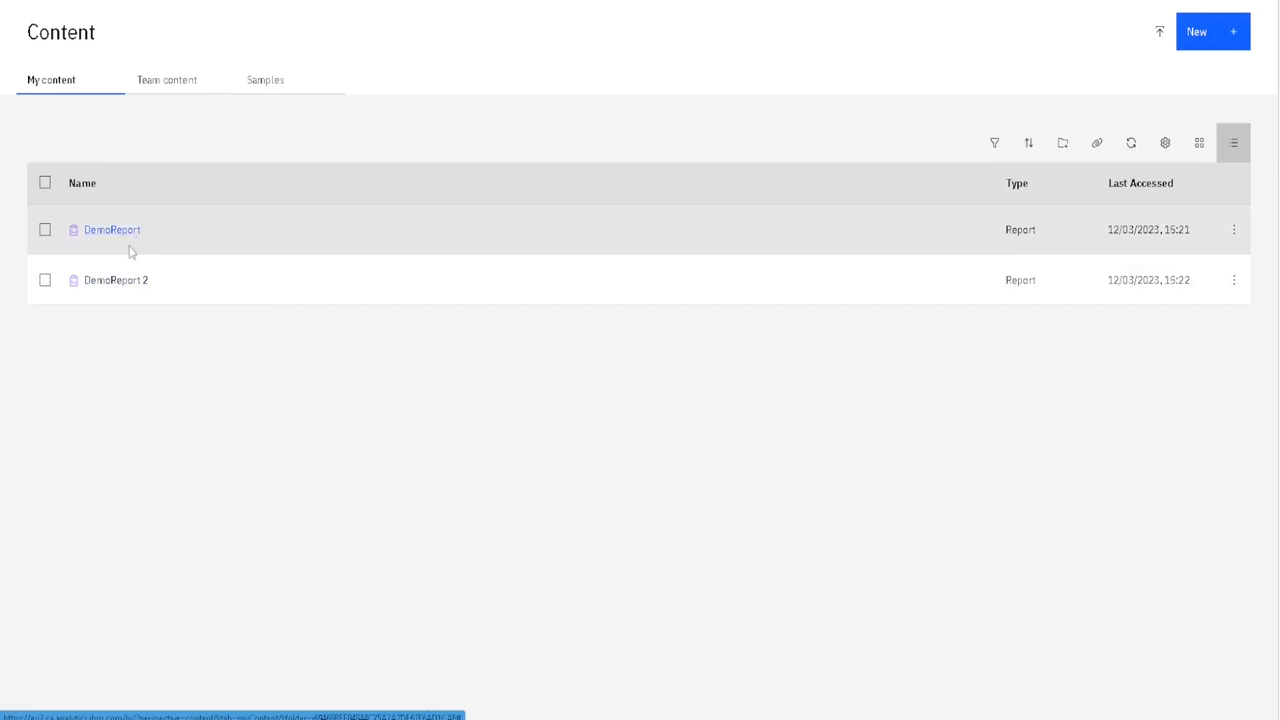
pyautogui.moveTo(270, 245)
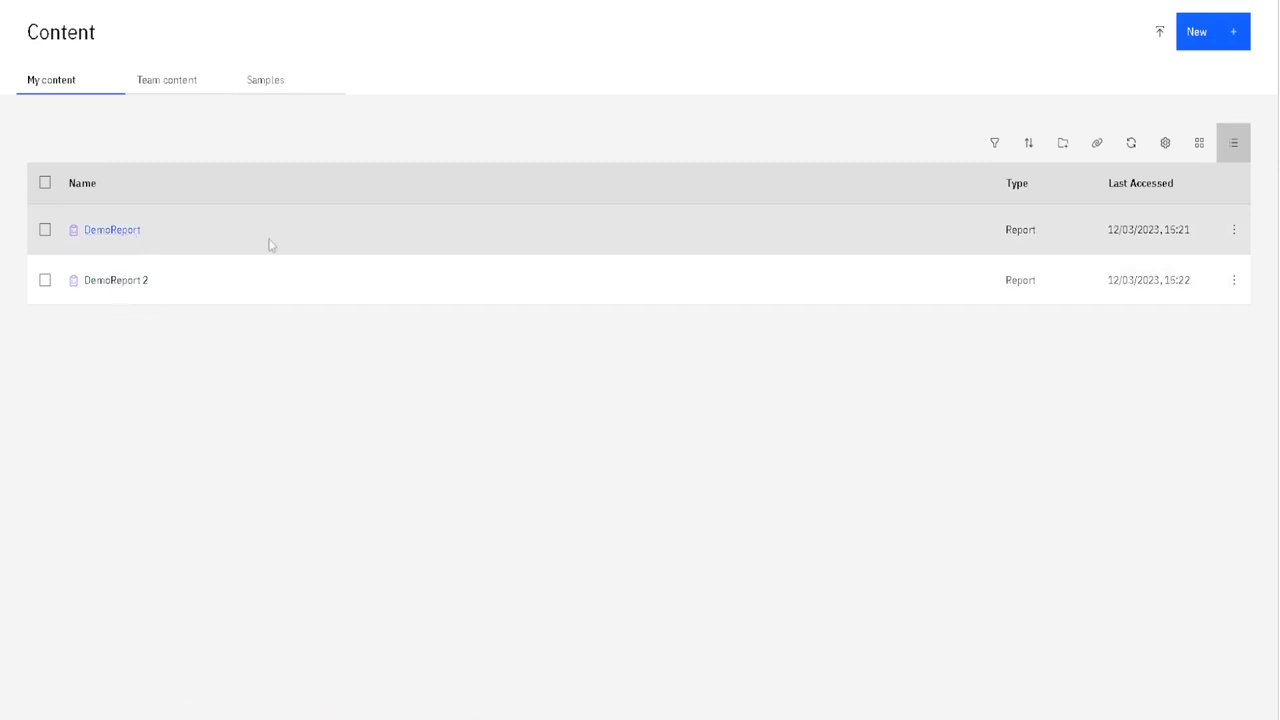
# - Select DemoReport in My content and open its action menu
pyautogui.click(44, 229)
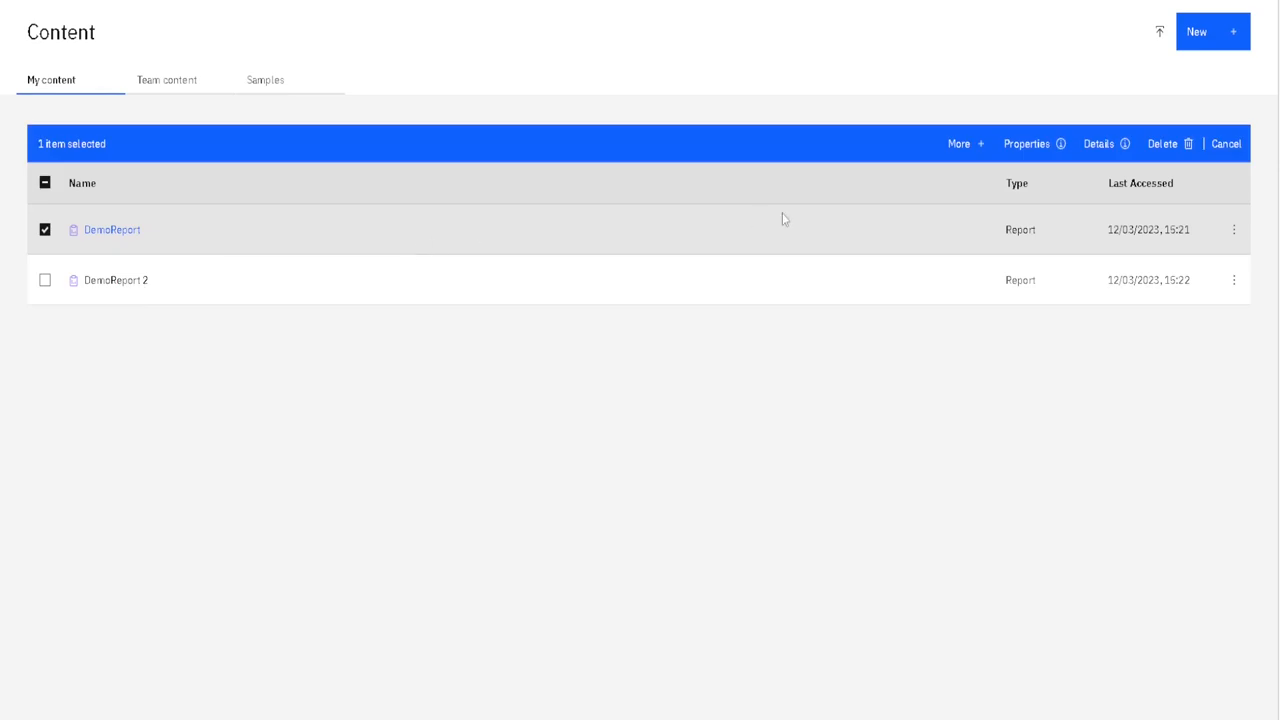
pyautogui.moveTo(1234, 230)
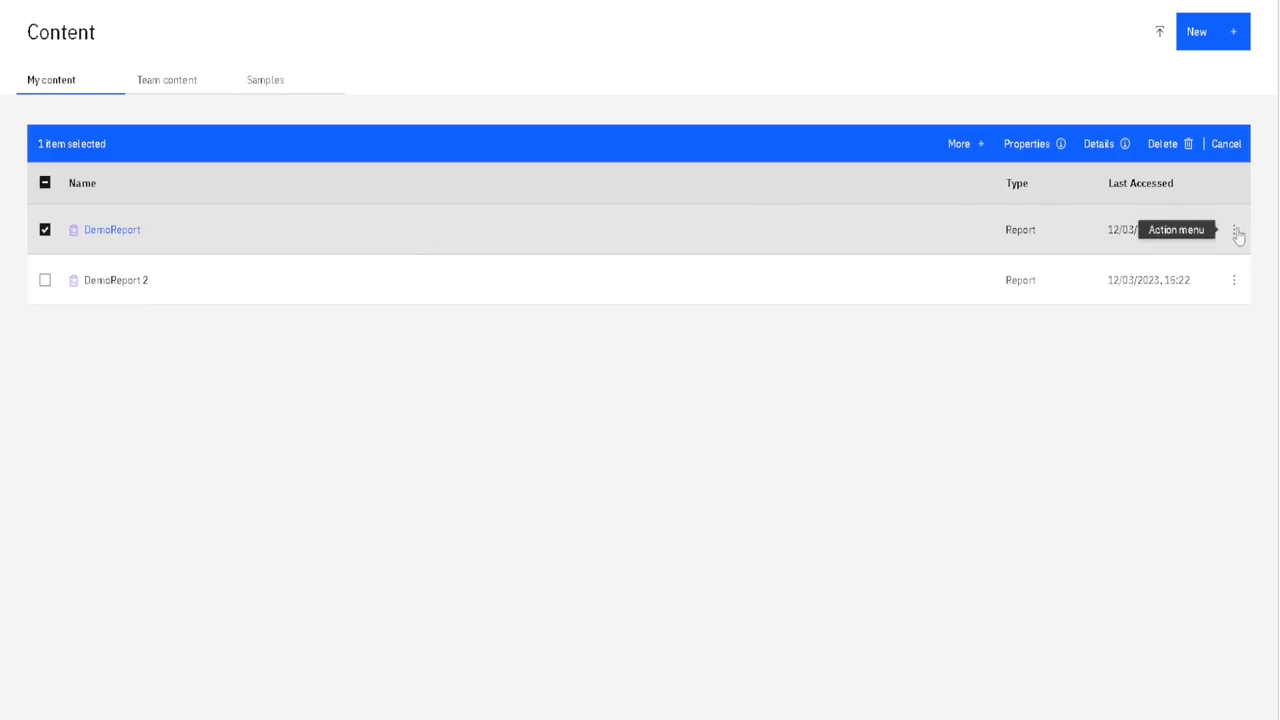
pyautogui.click(1235, 230)
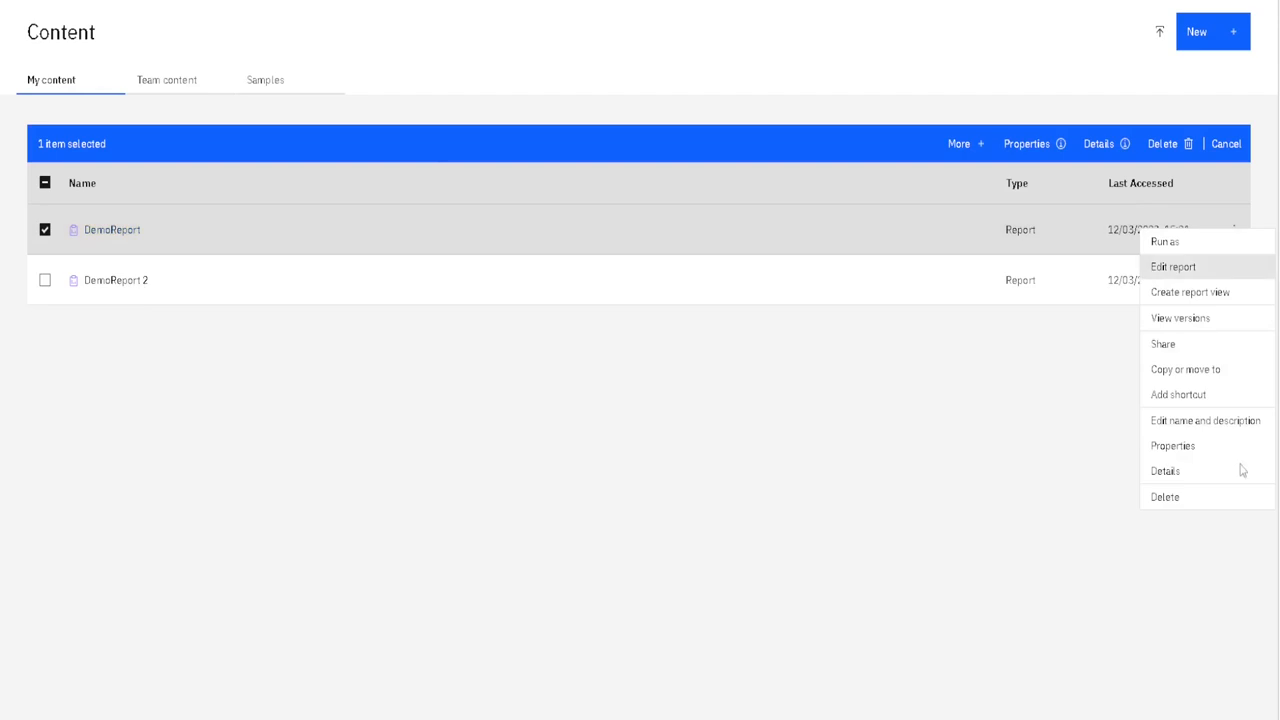
# - Open DemoReport's Report properties, expand More options and view the Default portal action choices
pyautogui.click(1172, 446)
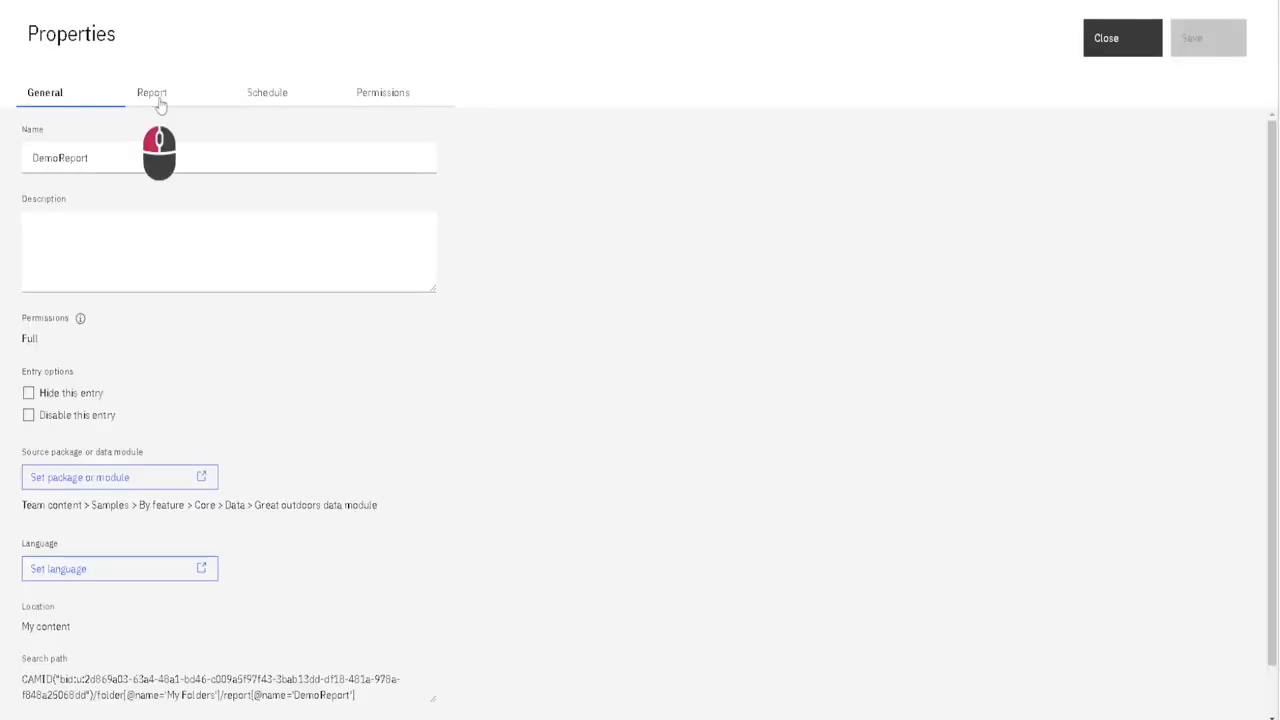
pyautogui.click(151, 92)
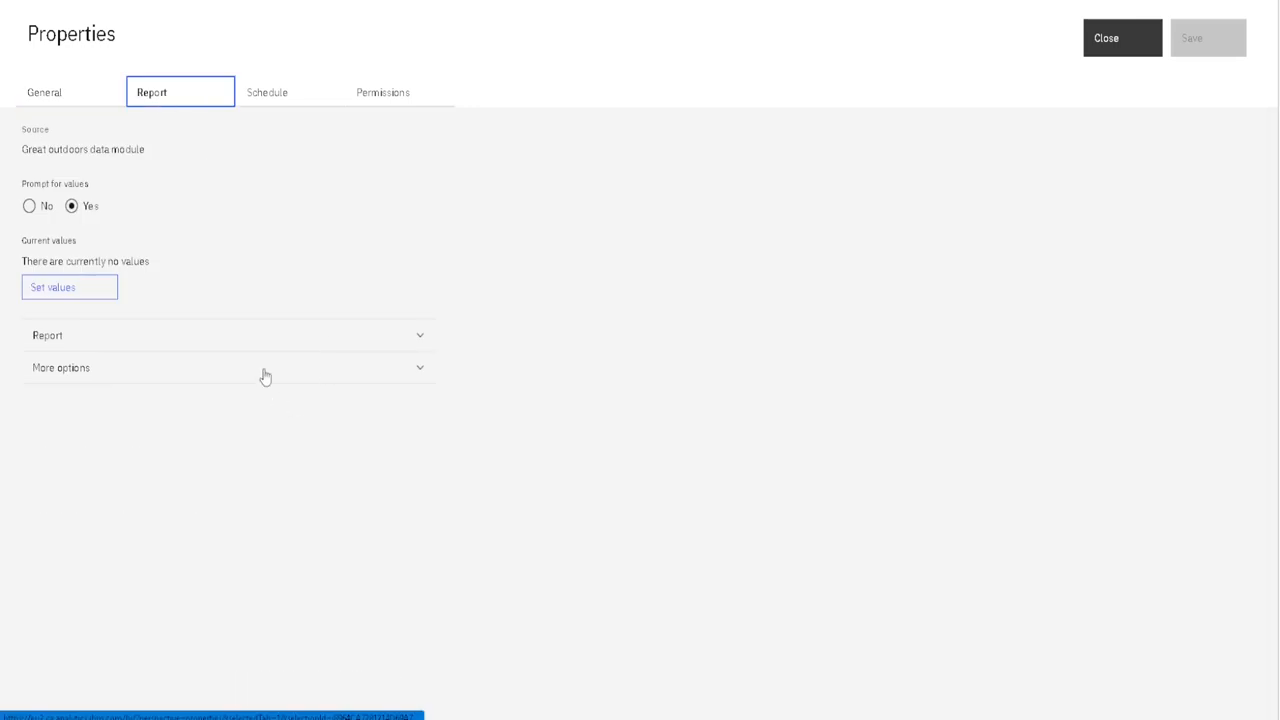
pyautogui.click(228, 367)
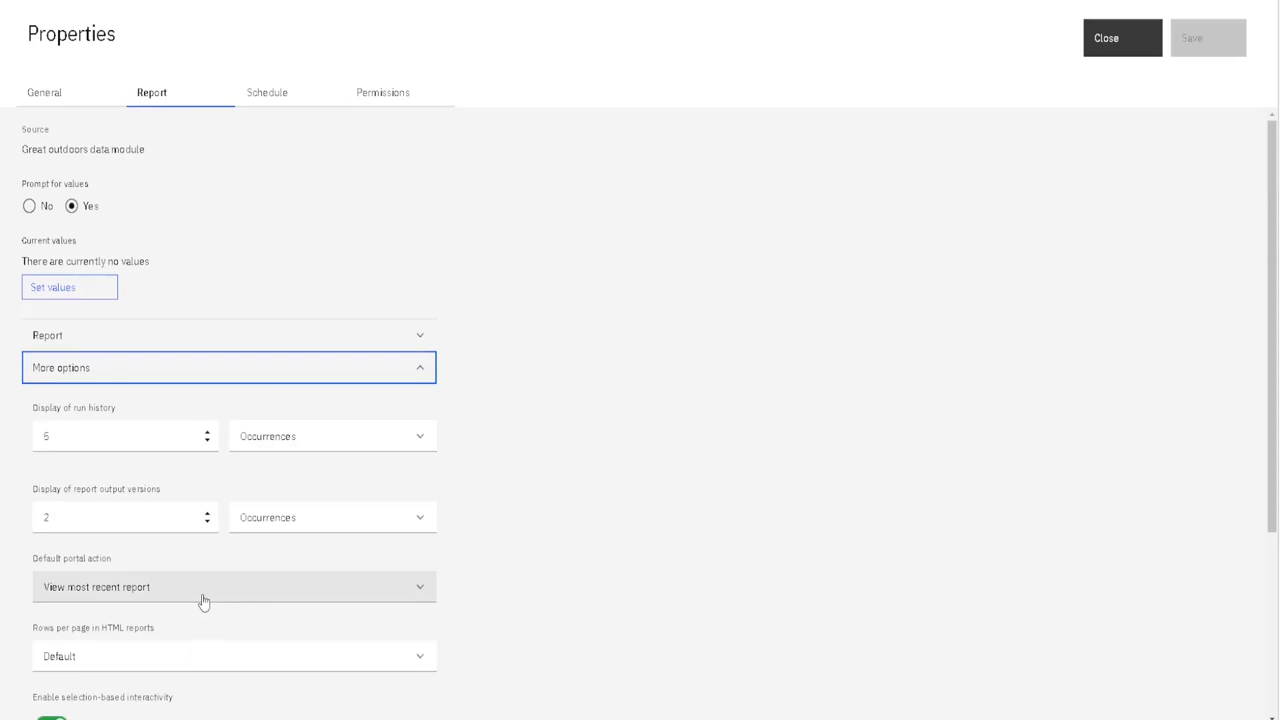
pyautogui.click(233, 587)
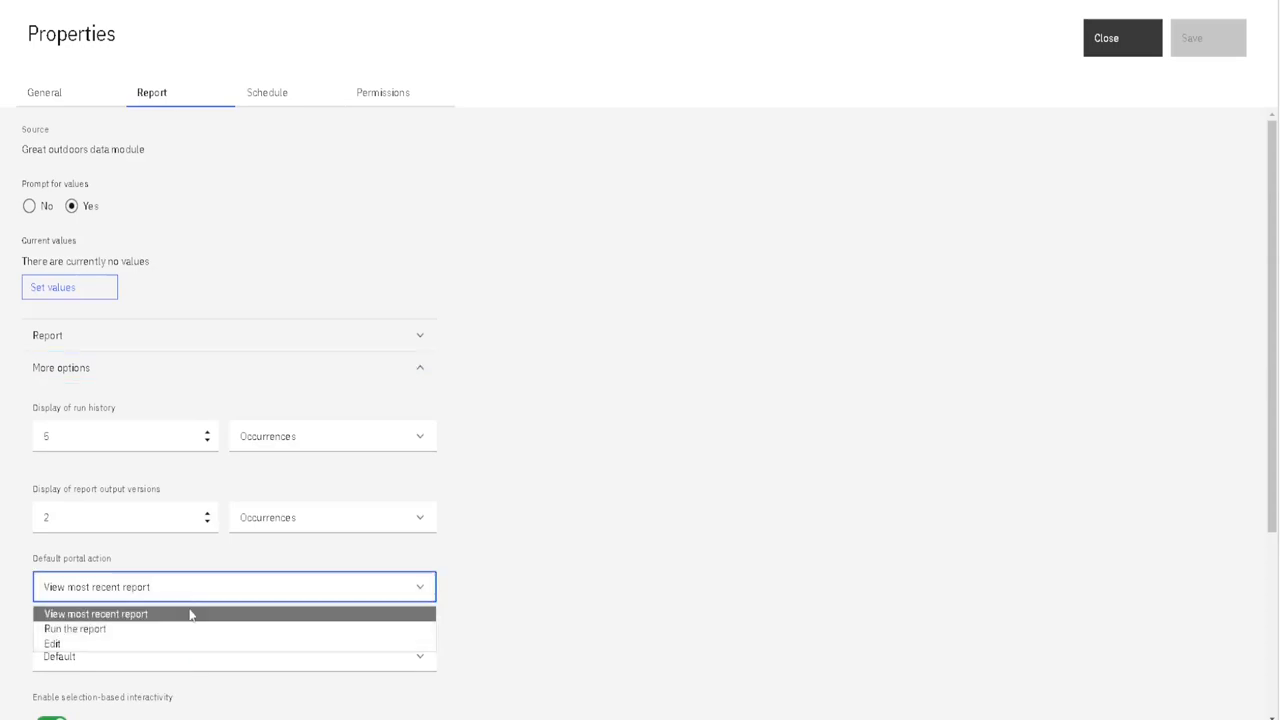
pyautogui.moveTo(180, 629)
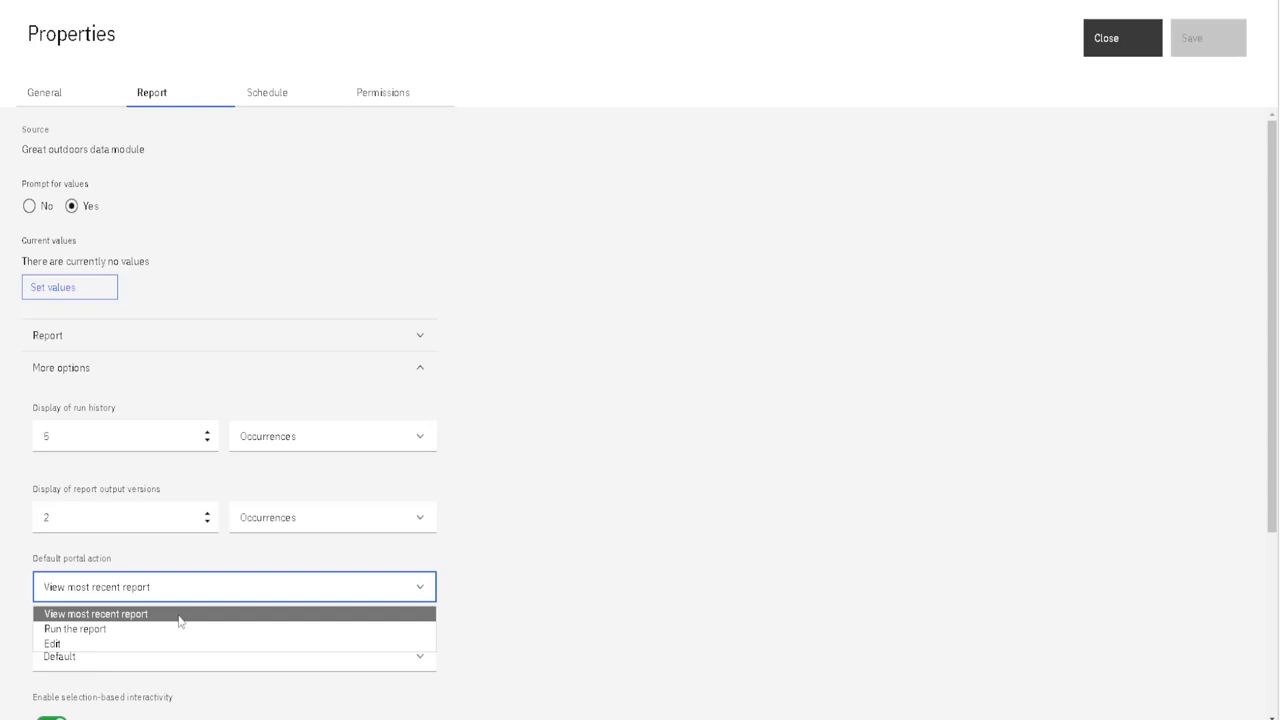
pyautogui.moveTo(167, 629)
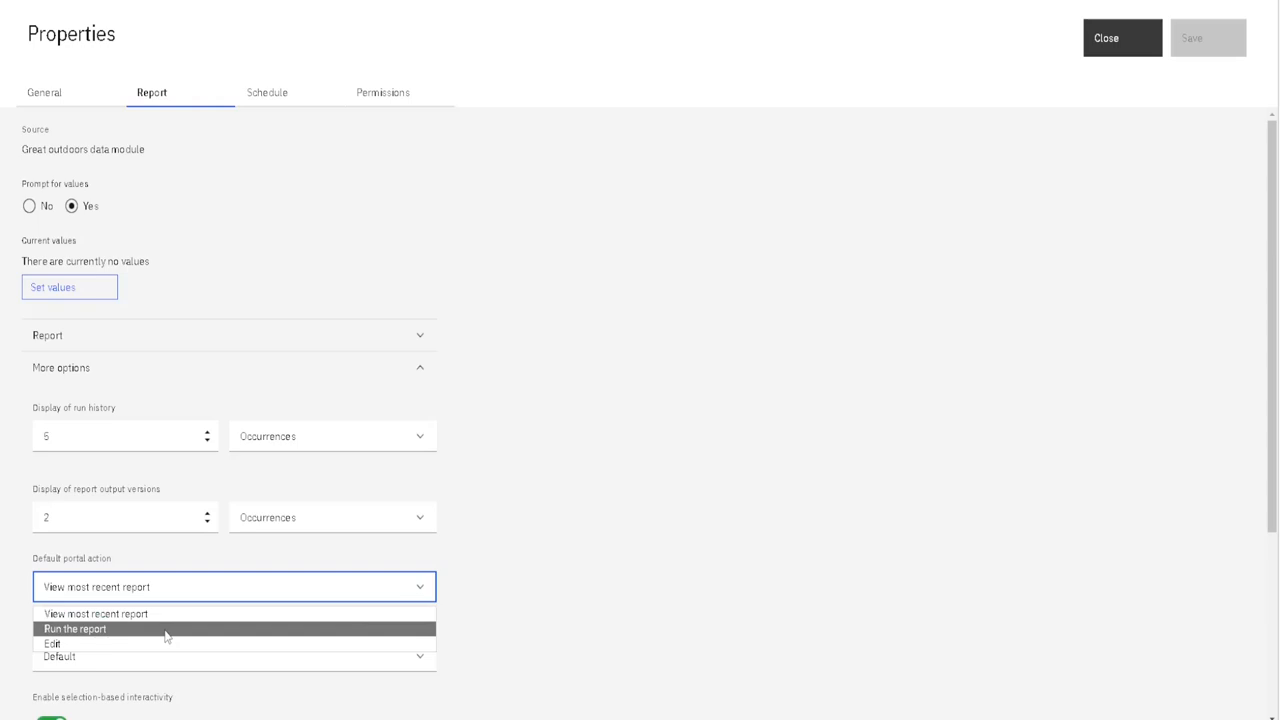
pyautogui.moveTo(154, 643)
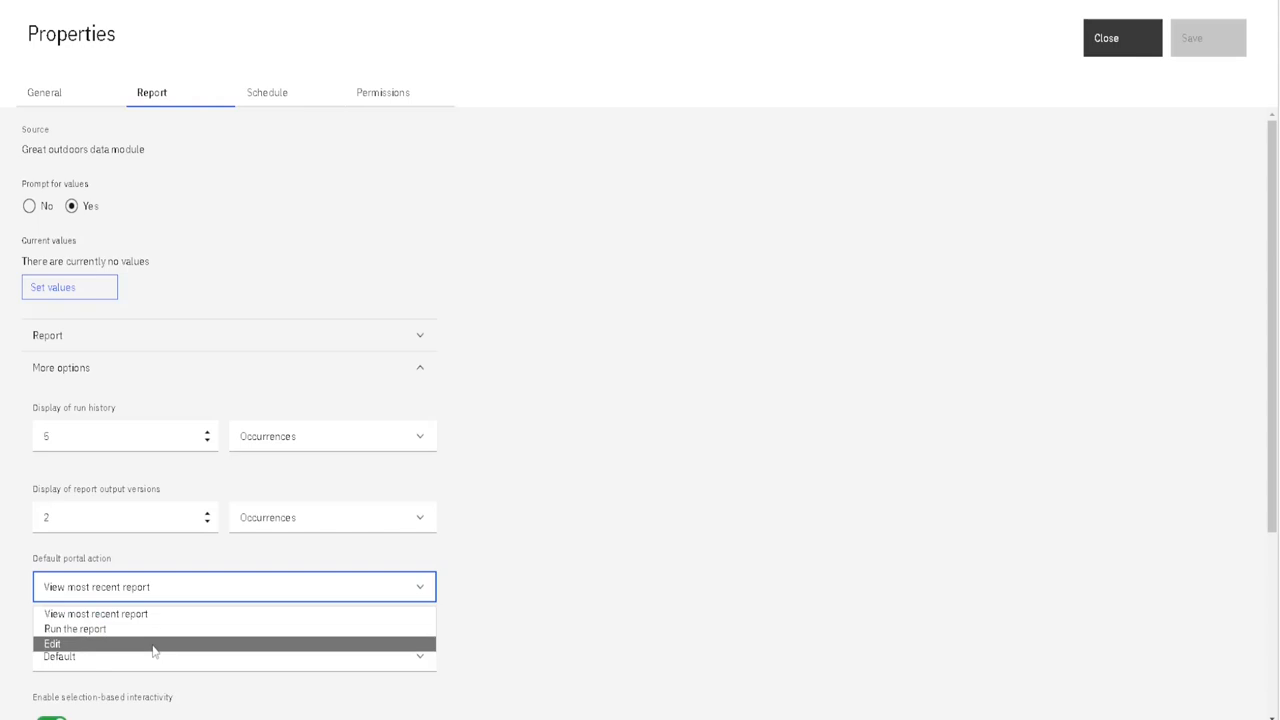
pyautogui.moveTo(153, 648)
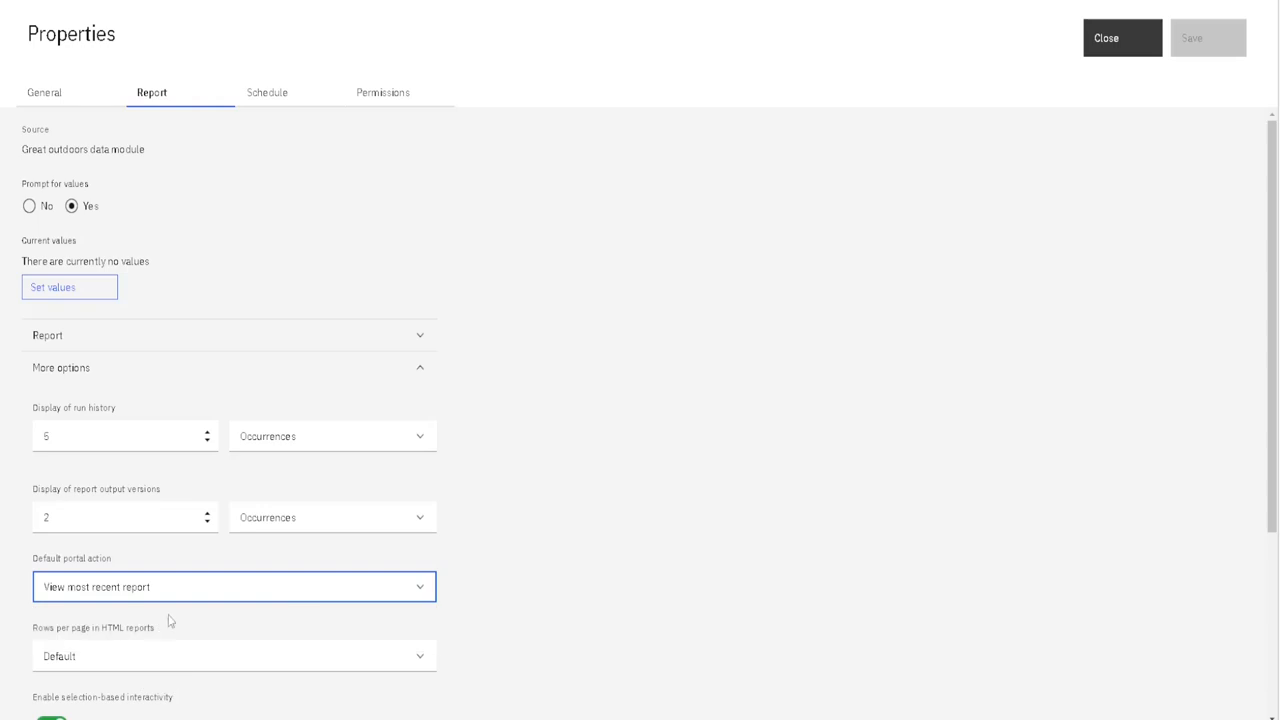
pyautogui.moveTo(585, 408)
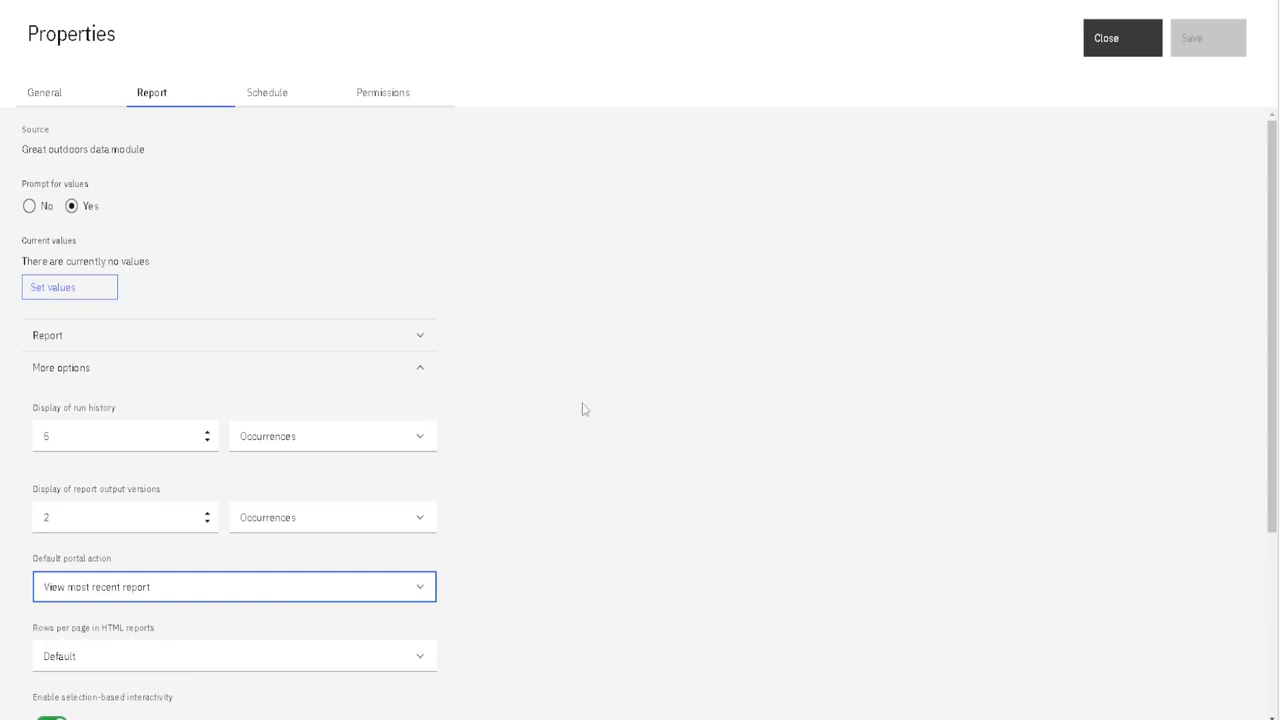
pyautogui.moveTo(583, 410)
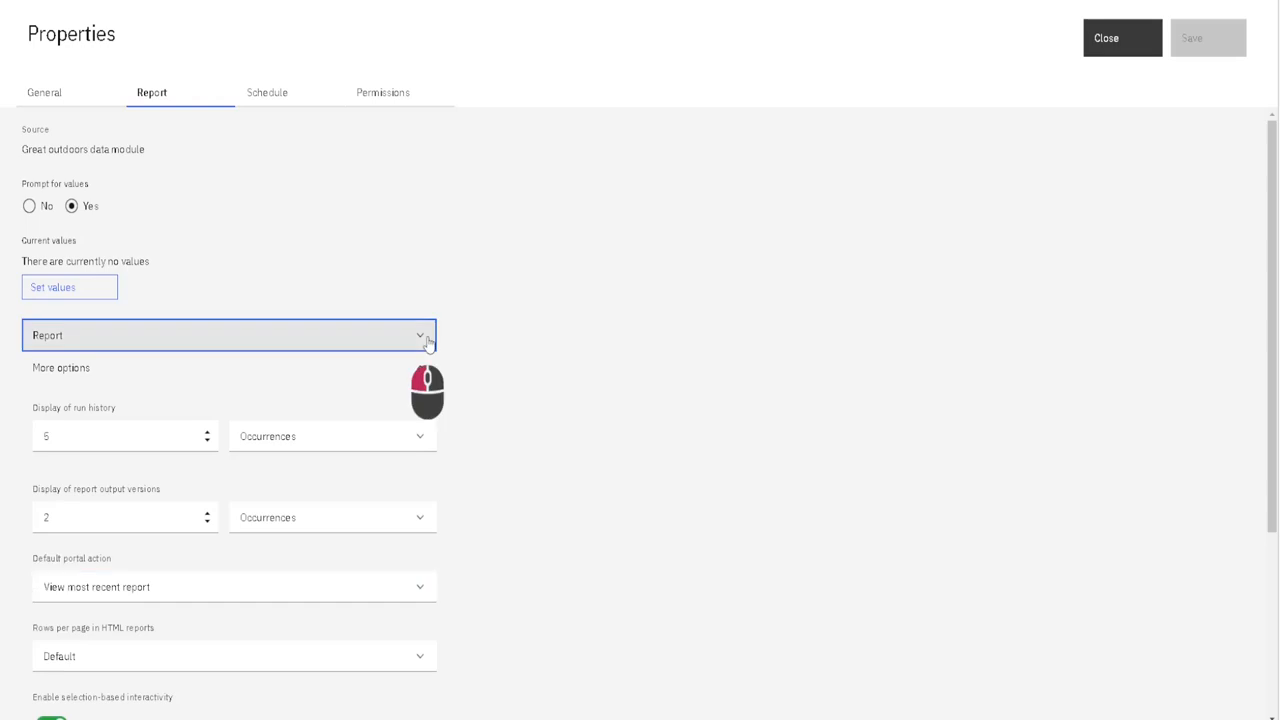
# - Set DemoReport's report format to Excel, leaving PDF options and accessibility at defaults
pyautogui.click(420, 335)
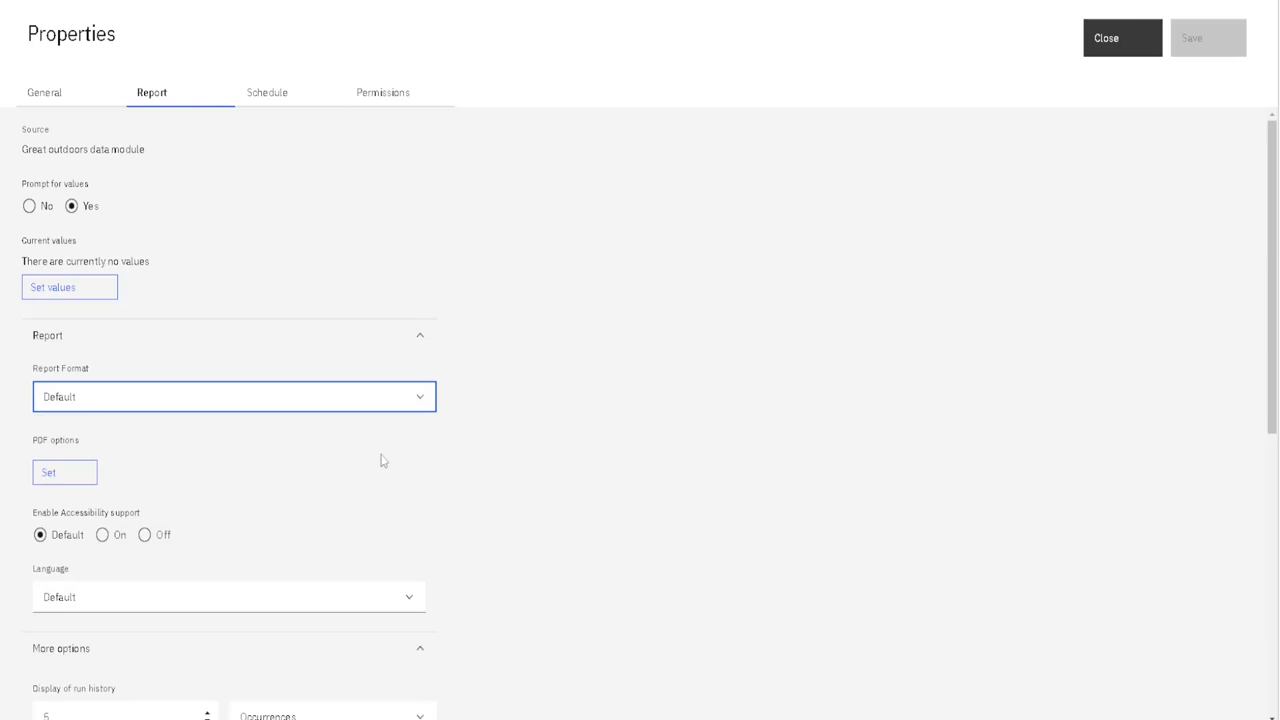
pyautogui.click(234, 396)
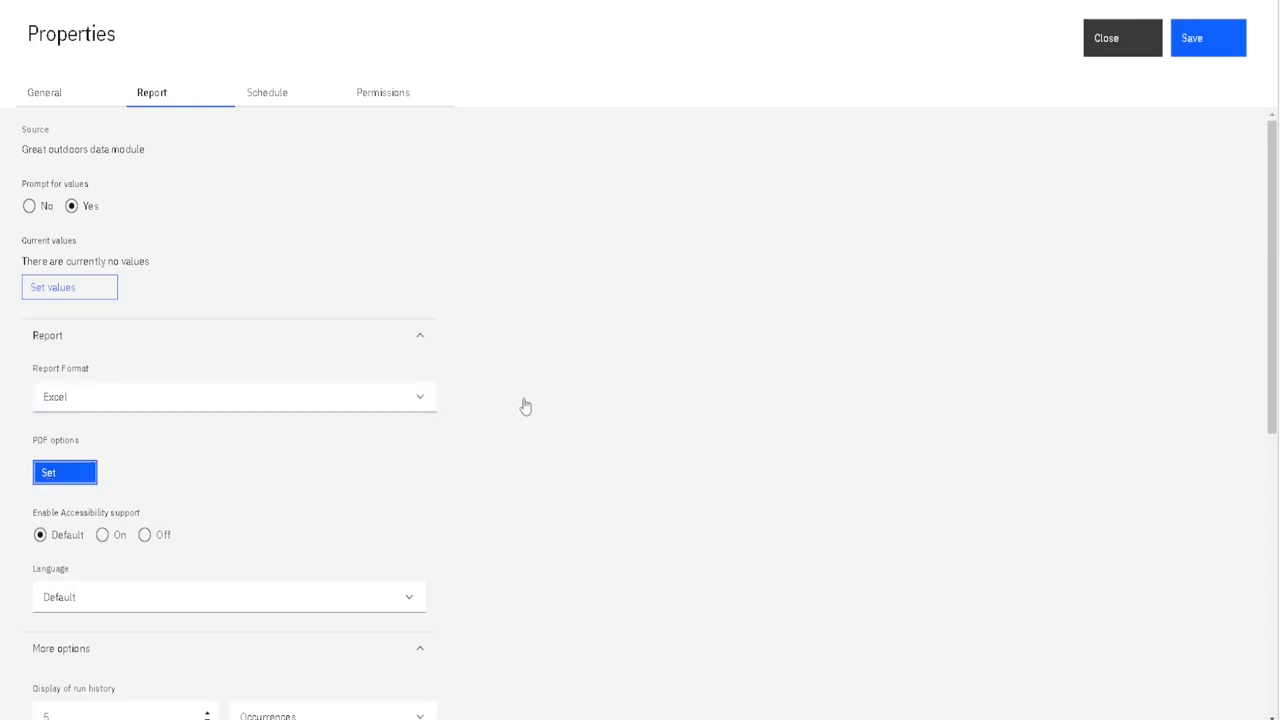
pyautogui.click(64, 472)
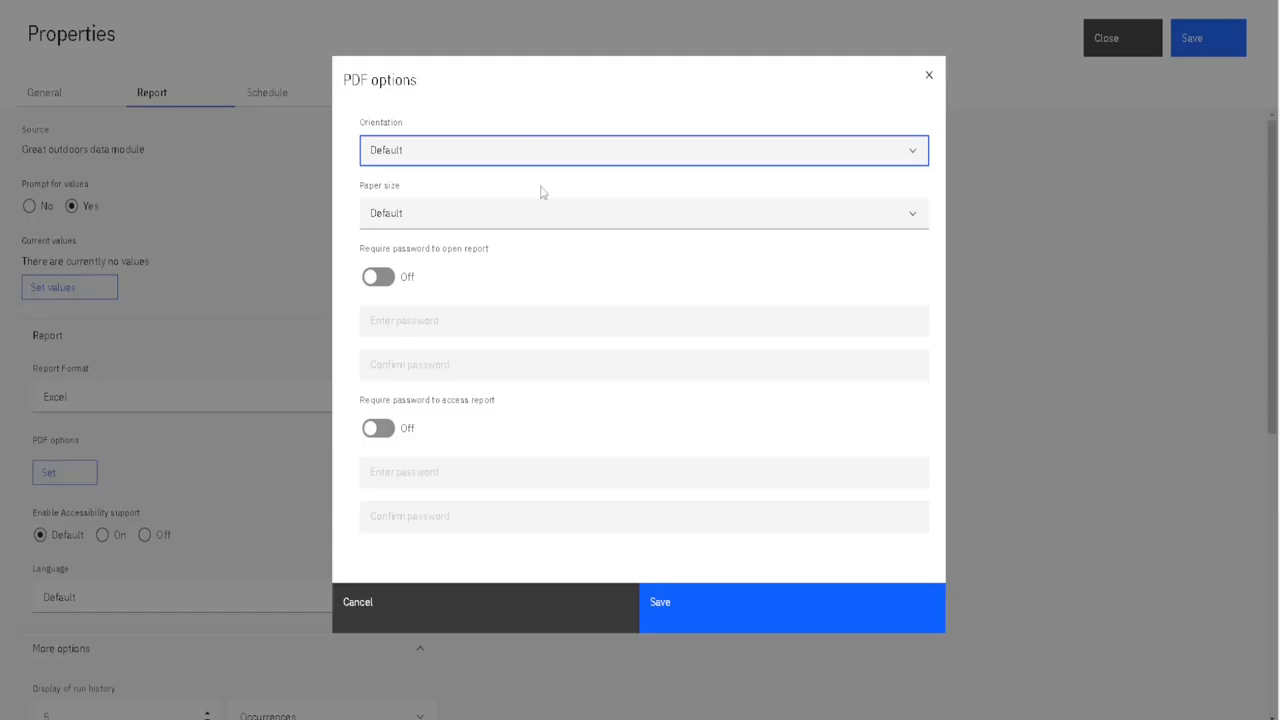
pyautogui.moveTo(531, 224)
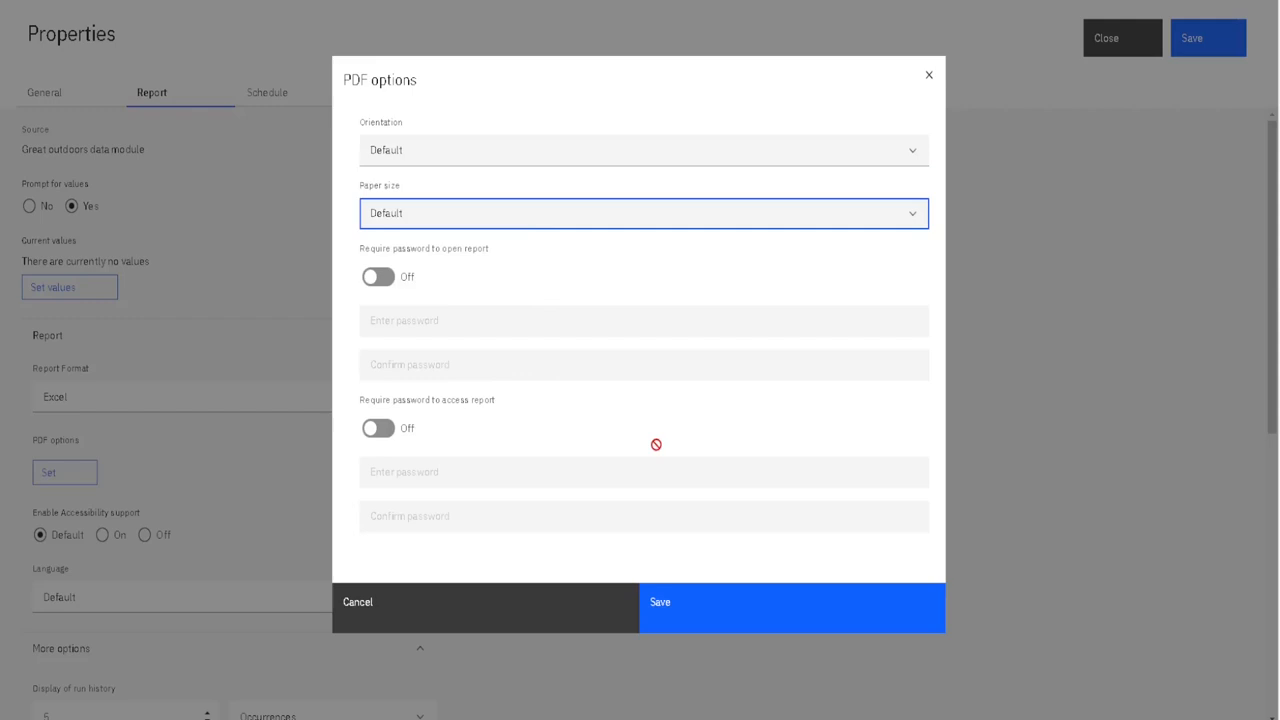
pyautogui.click(660, 601)
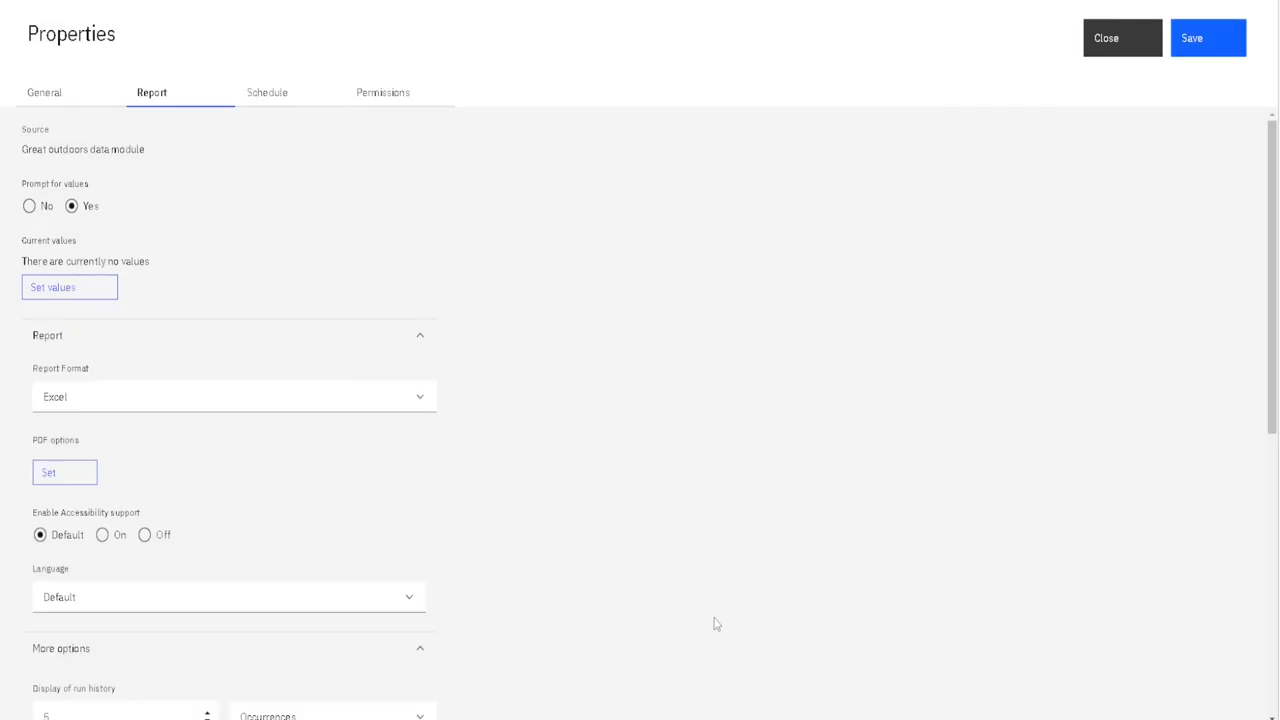
pyautogui.click(102, 534)
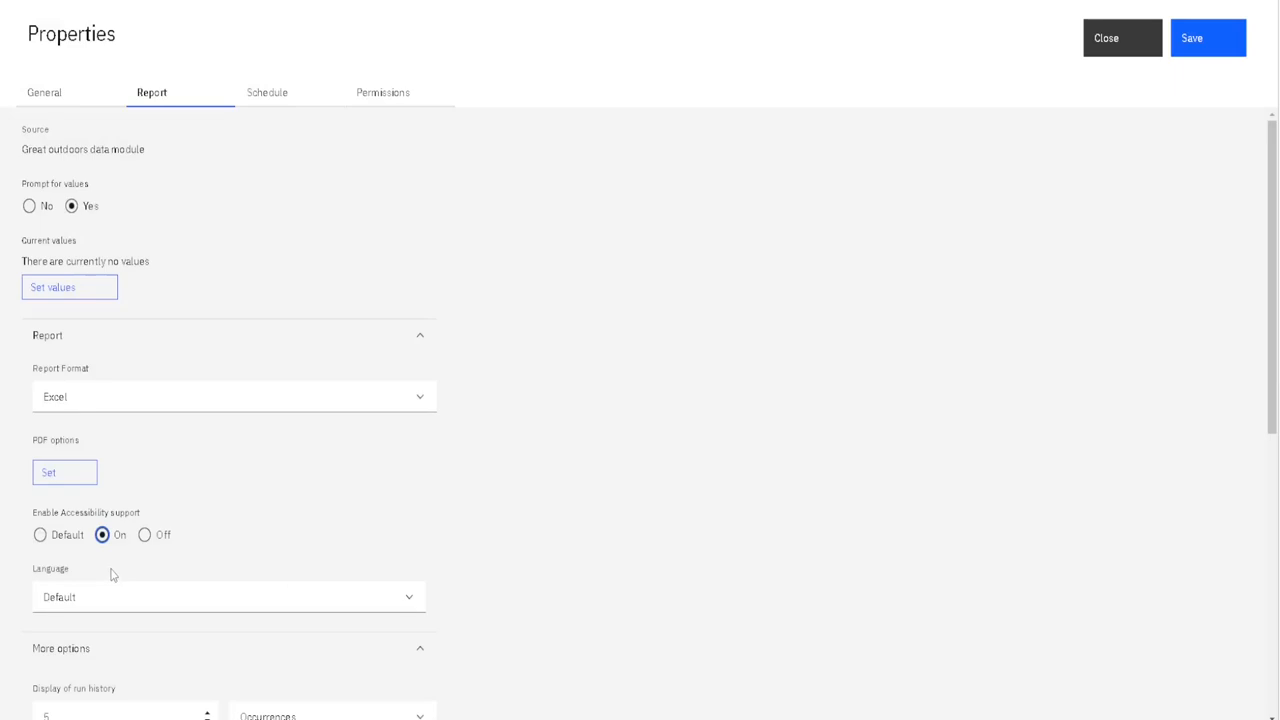
pyautogui.click(40, 534)
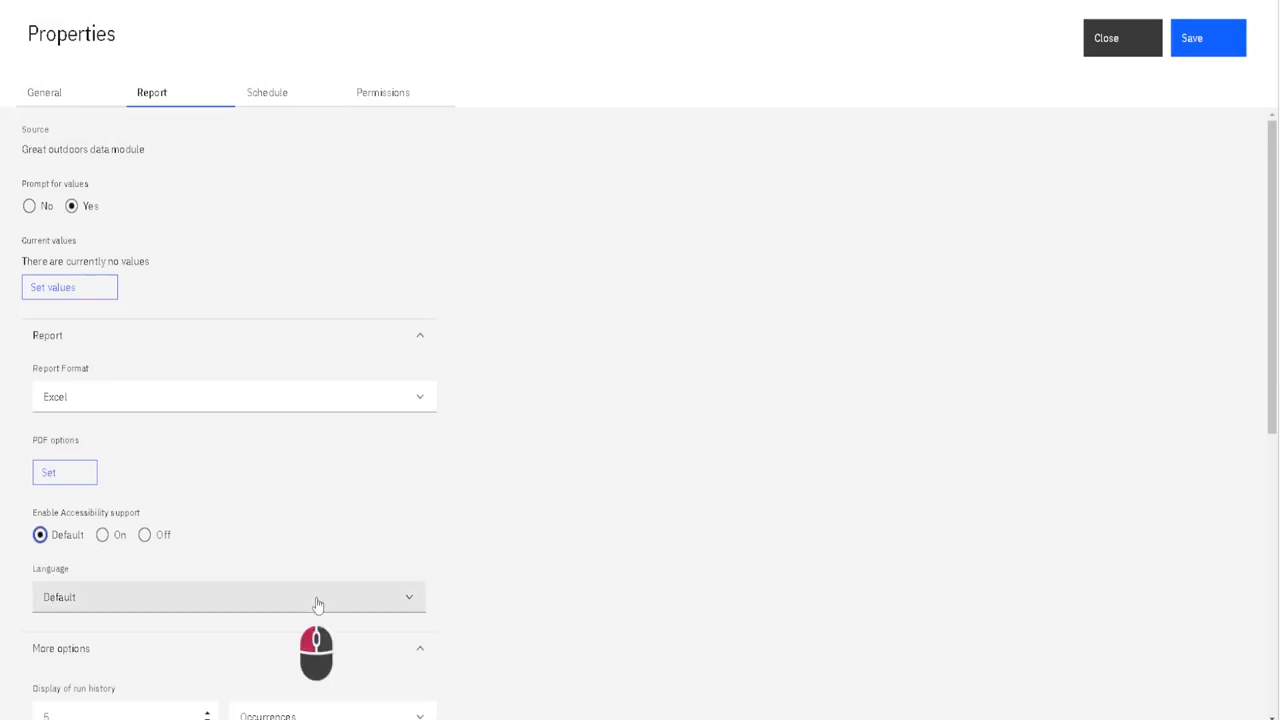
pyautogui.click(318, 597)
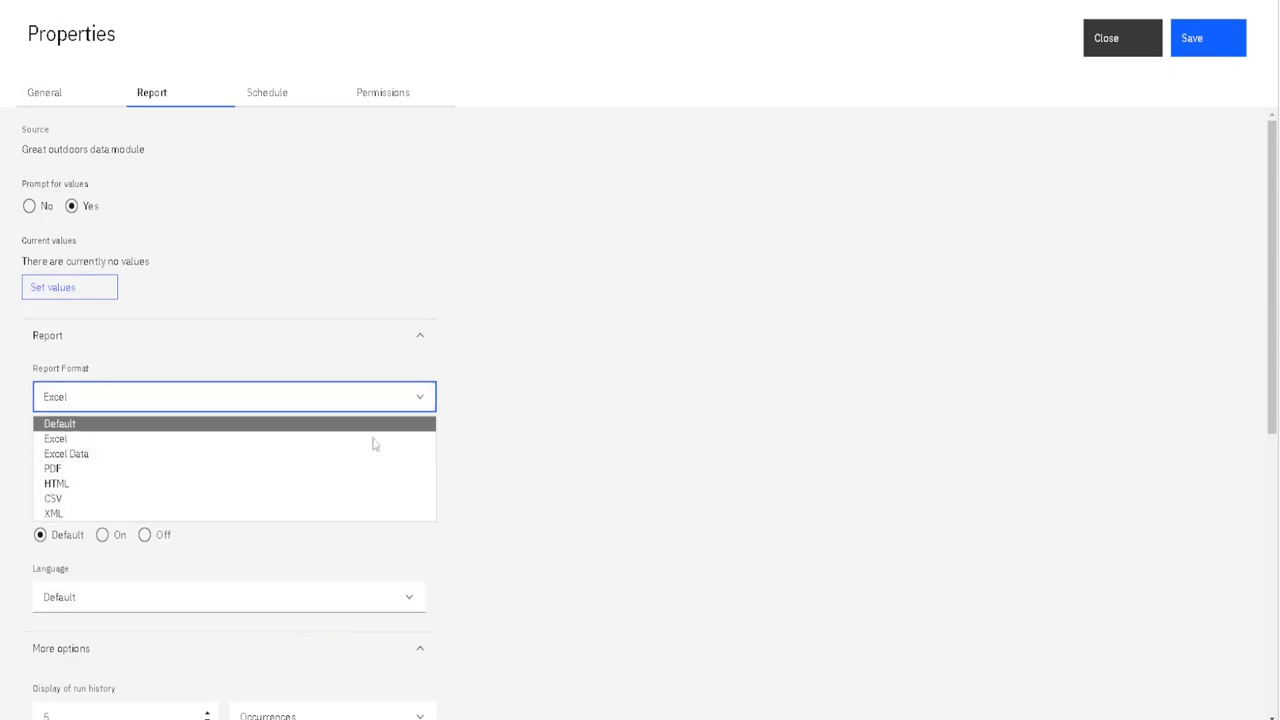
pyautogui.moveTo(305, 498)
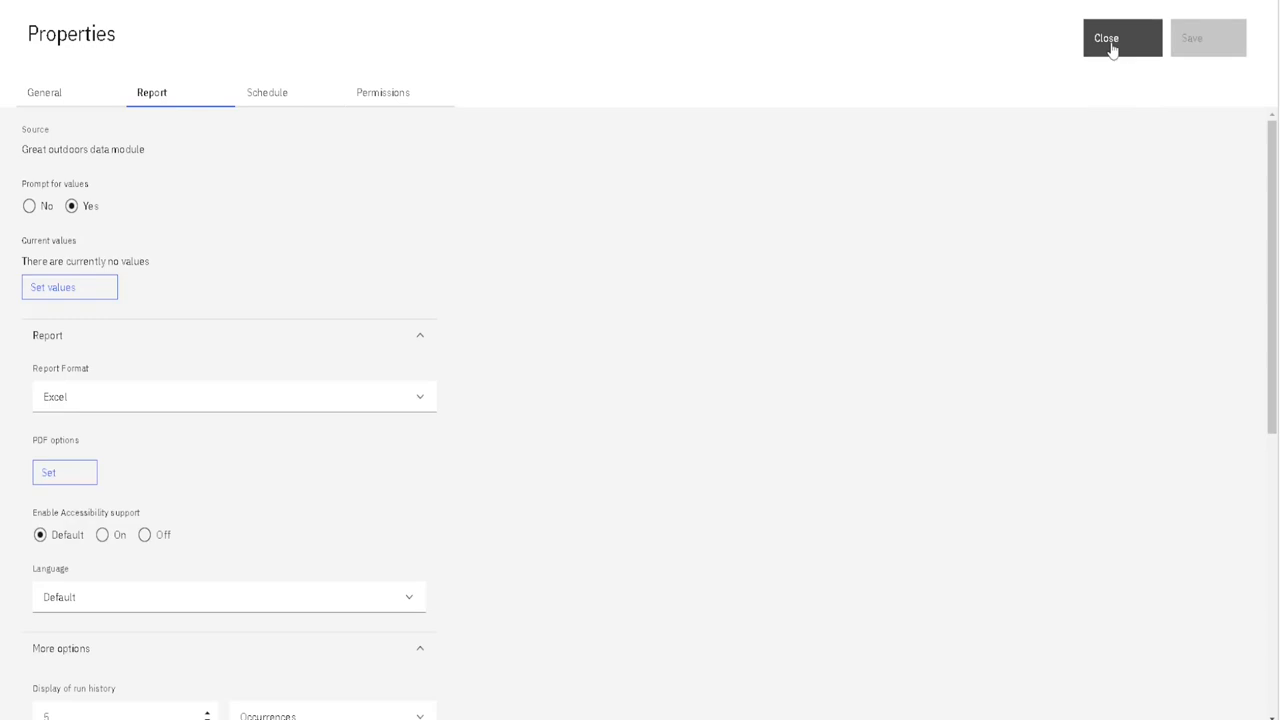
# - Close DemoReport's properties to return to My content
pyautogui.click(1105, 38)
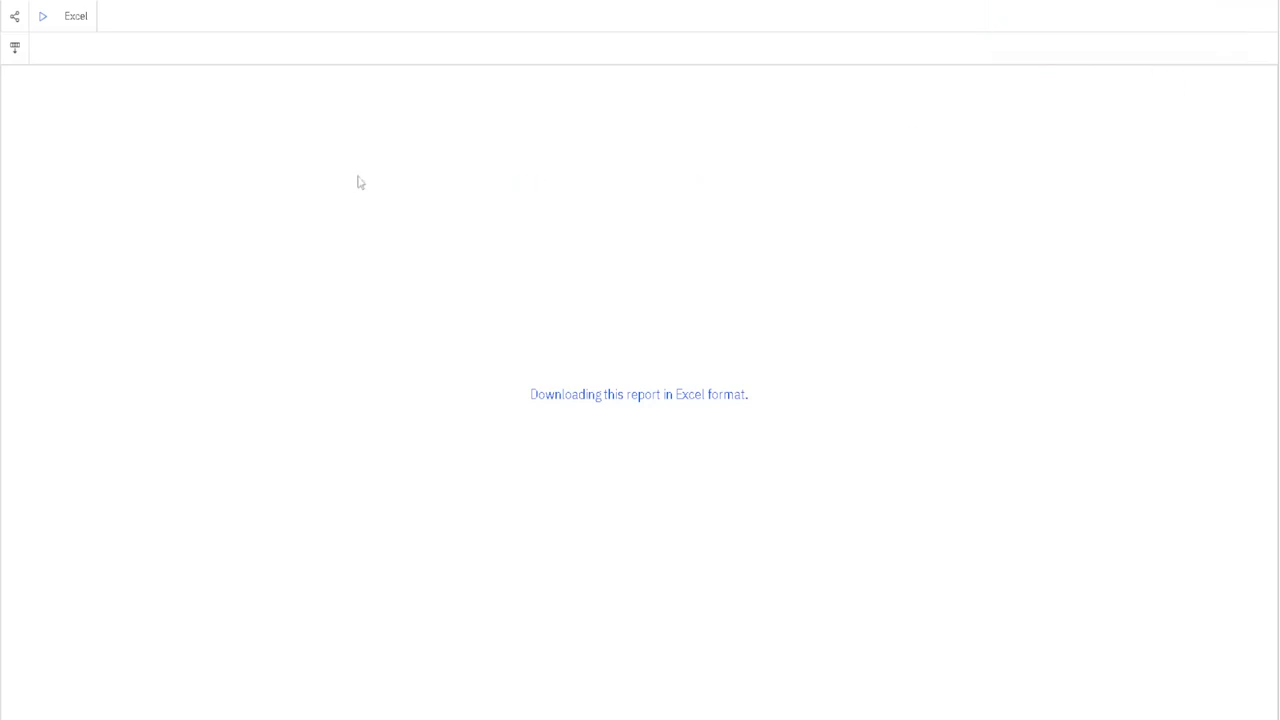
pyautogui.moveTo(368, 316)
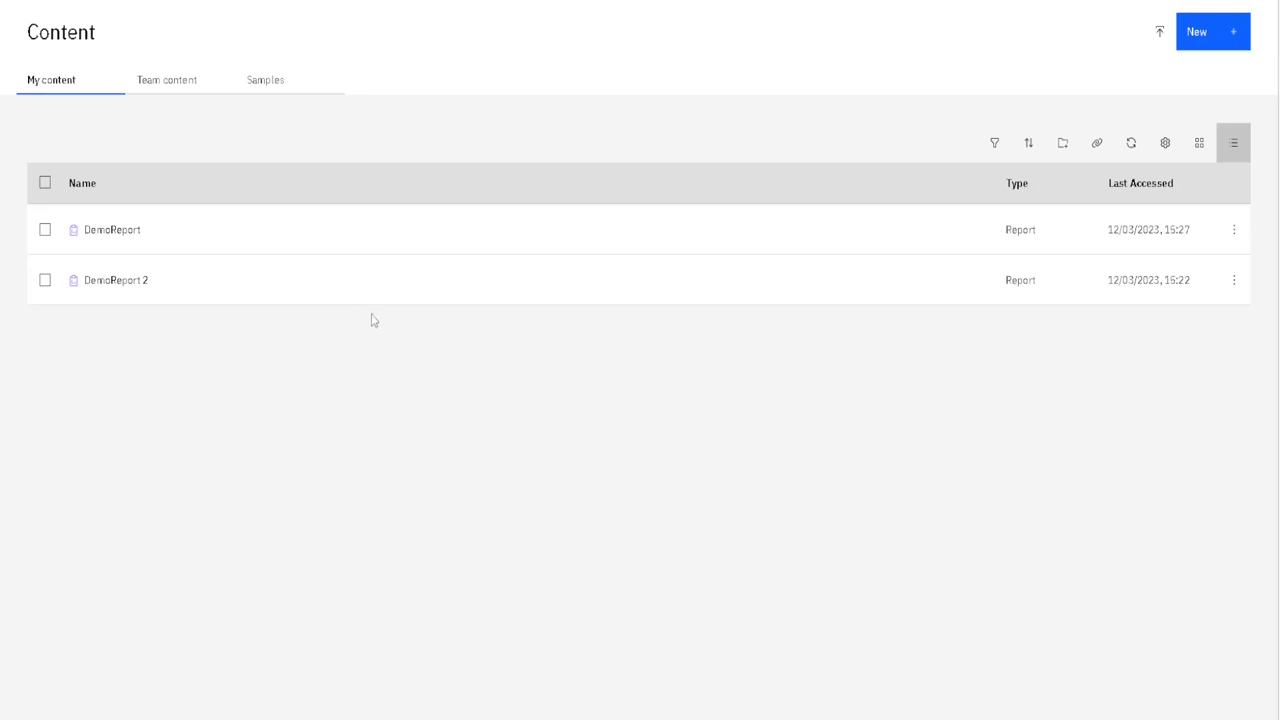
pyautogui.moveTo(533, 351)
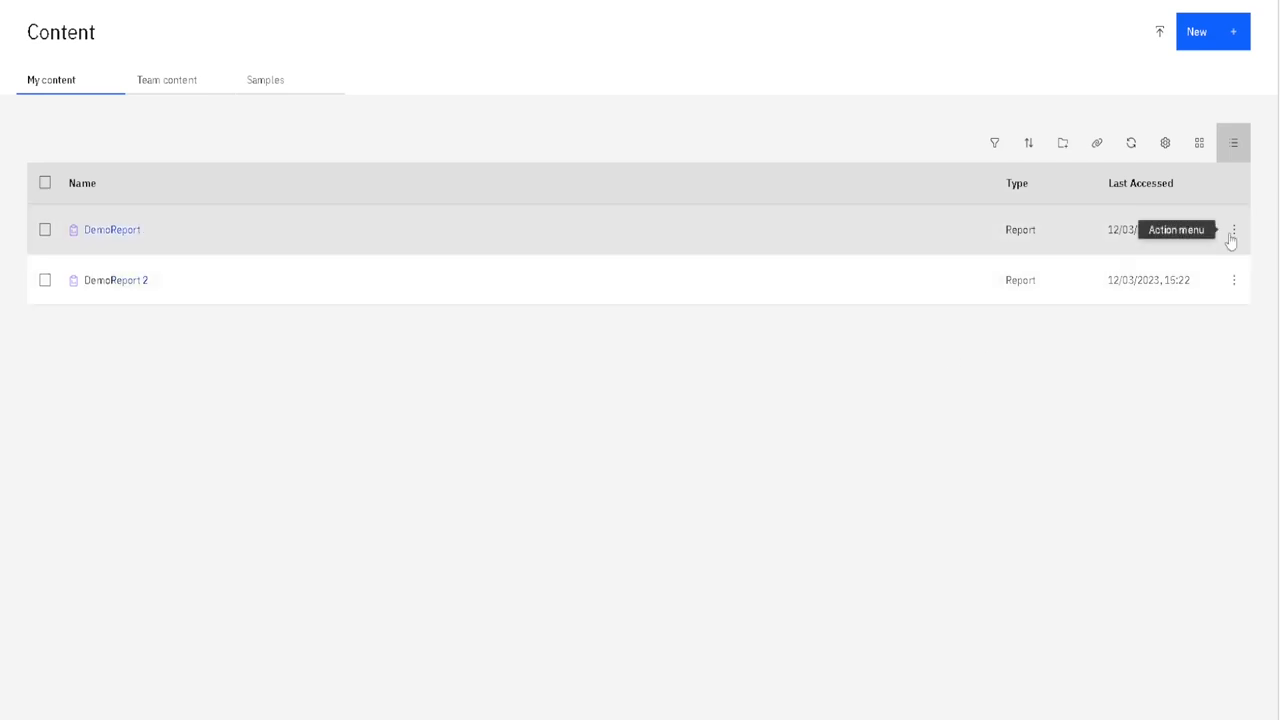
pyautogui.click(1233, 230)
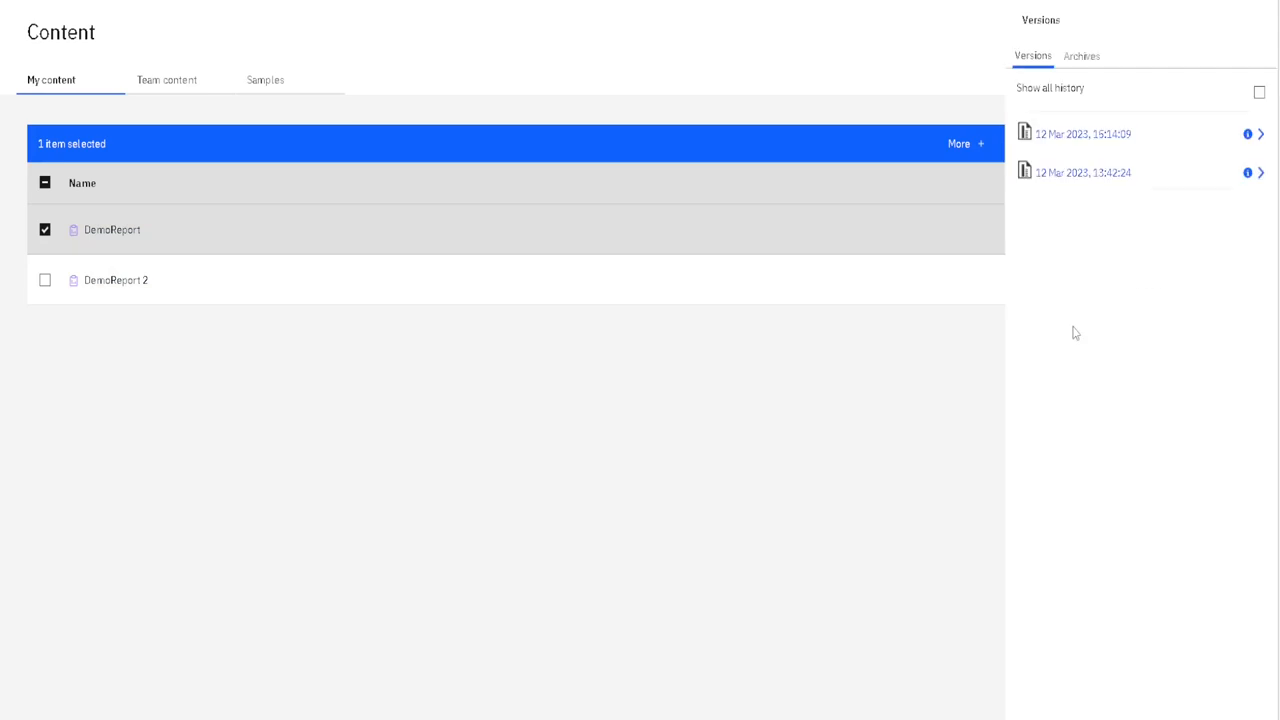
pyautogui.moveTo(926, 383)
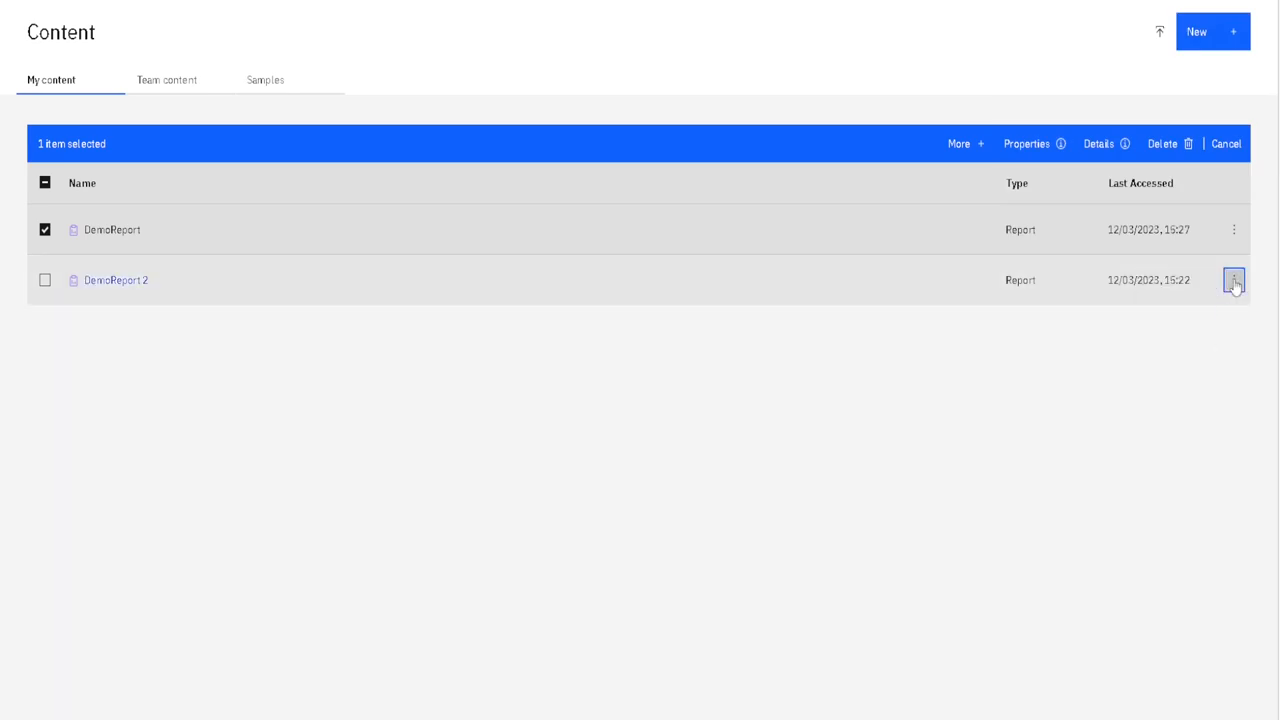
pyautogui.click(1233, 280)
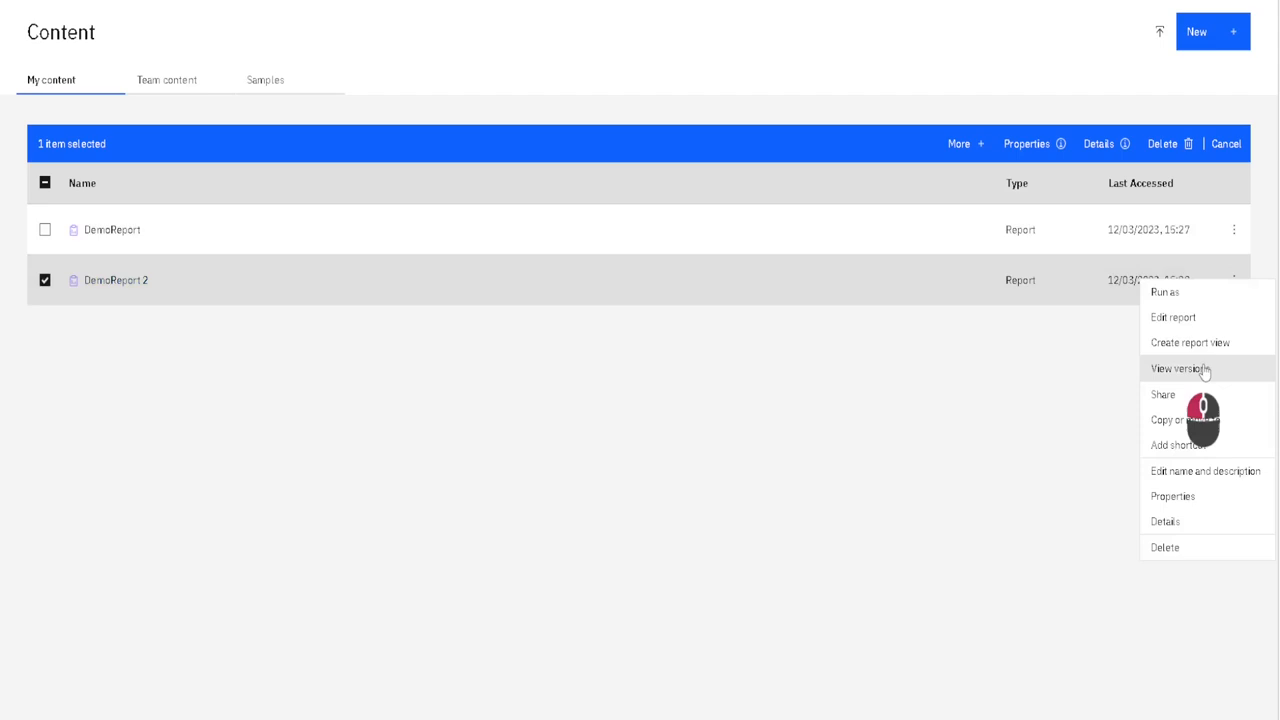
pyautogui.click(1180, 368)
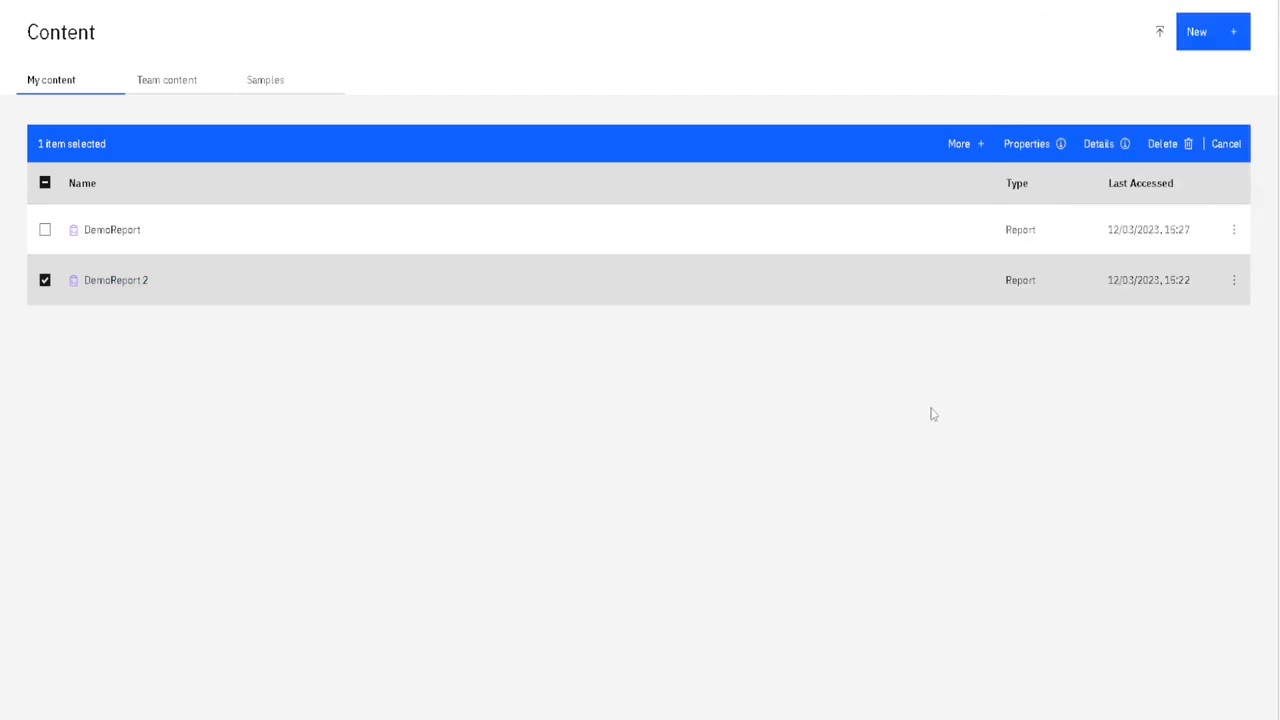
pyautogui.moveTo(116, 280)
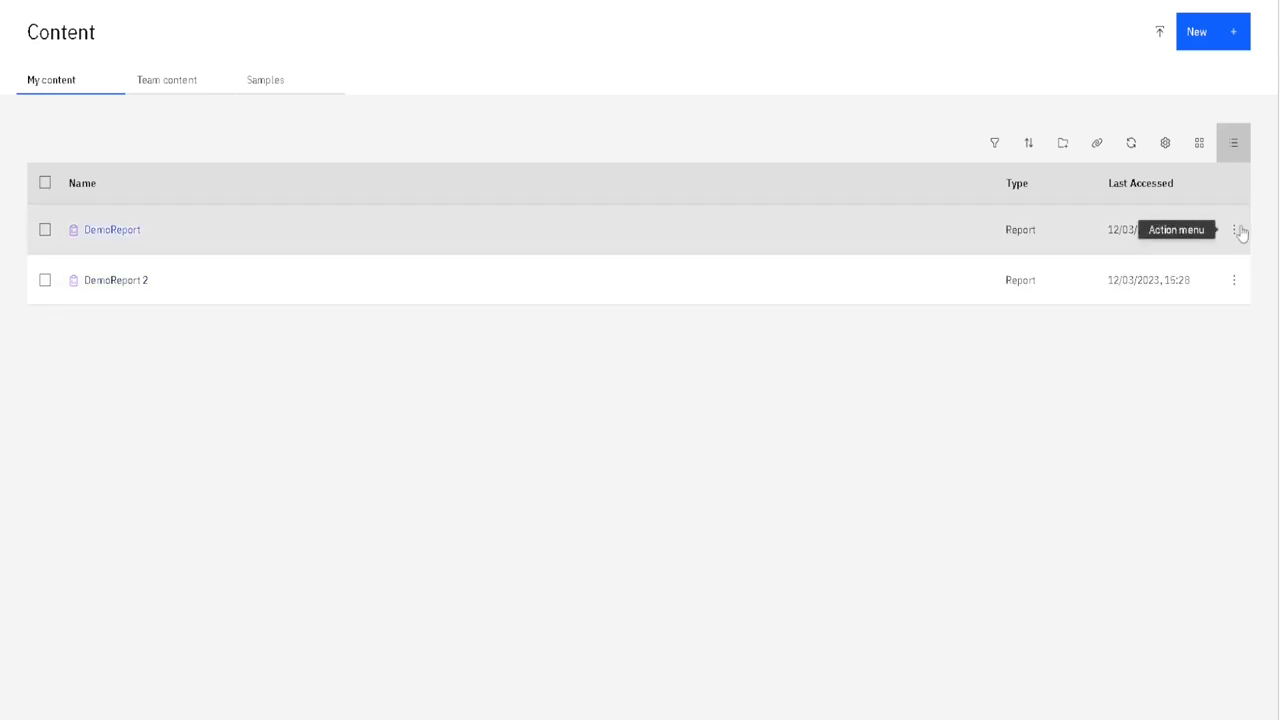
# - In DemoReport's properties, set Default portal action to Run the report and save
pyautogui.click(44, 229)
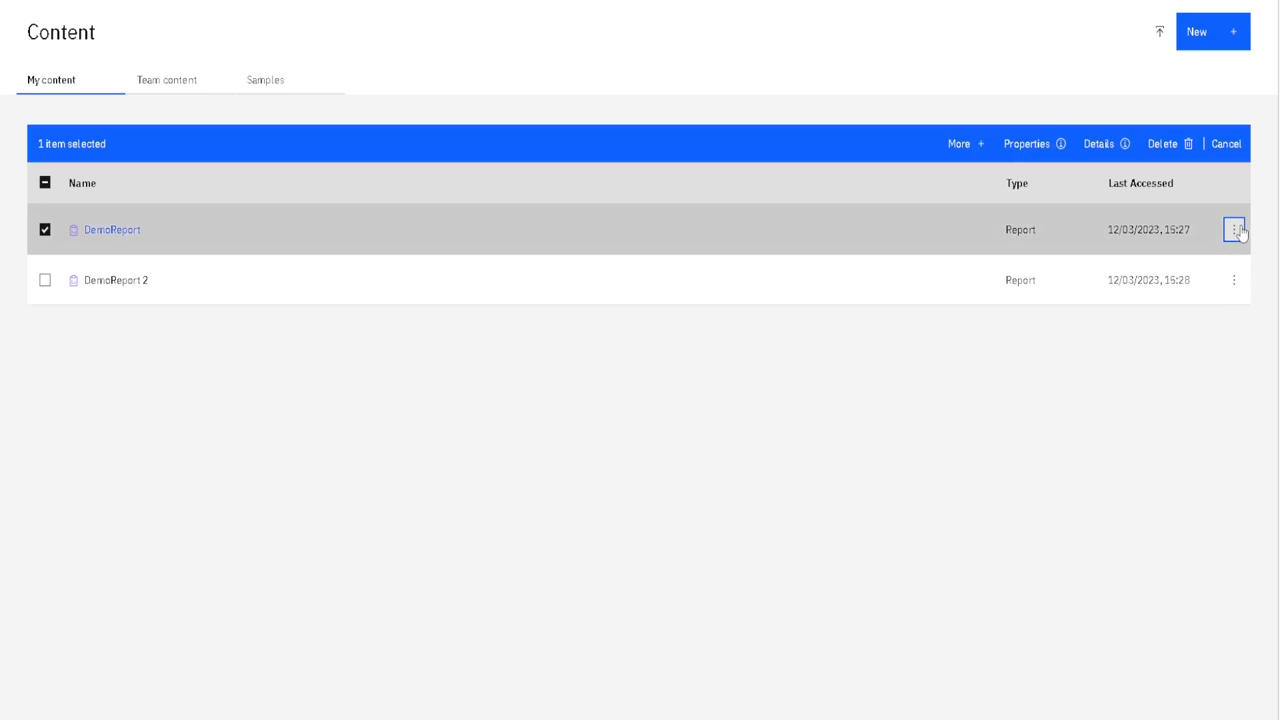
pyautogui.click(1235, 229)
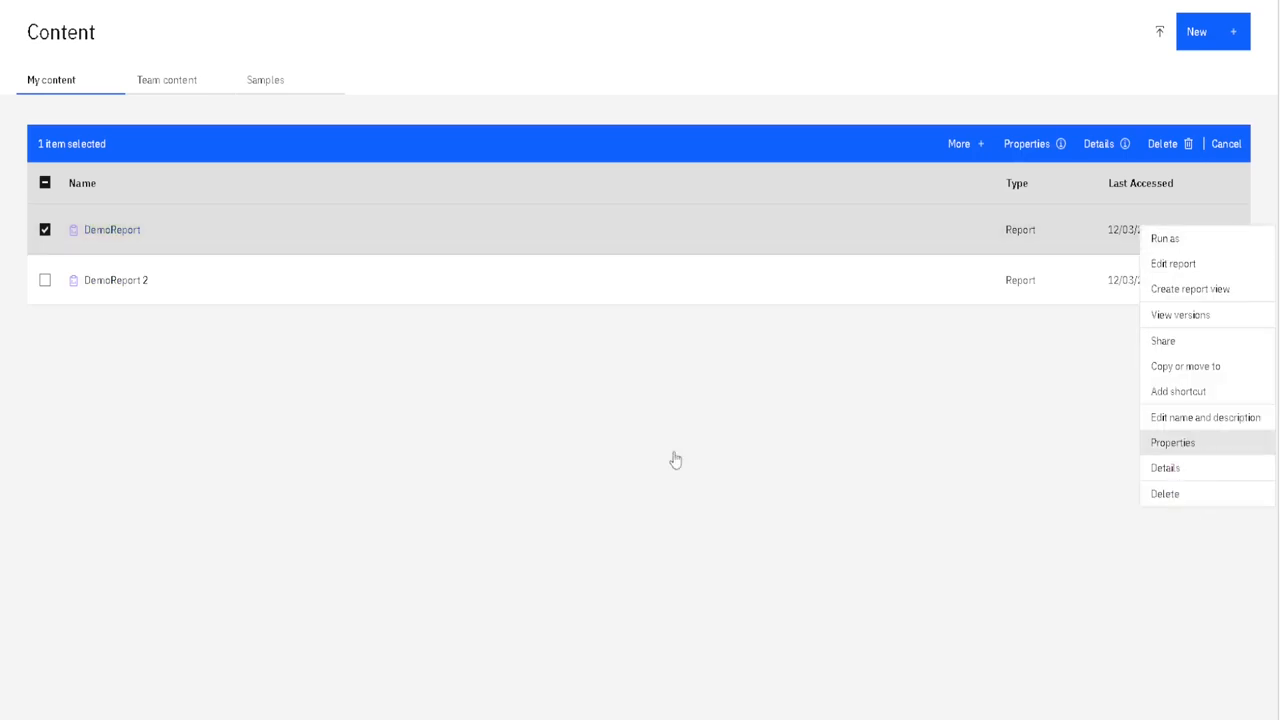
pyautogui.click(1172, 442)
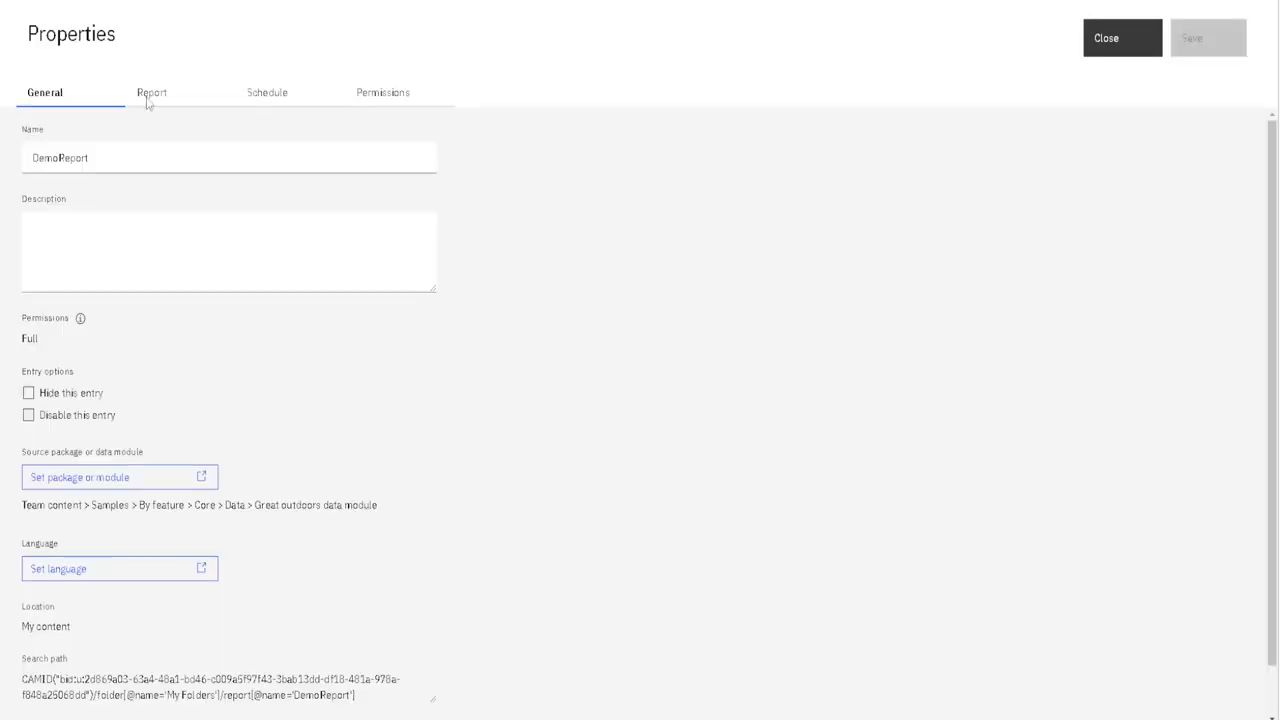
pyautogui.click(151, 92)
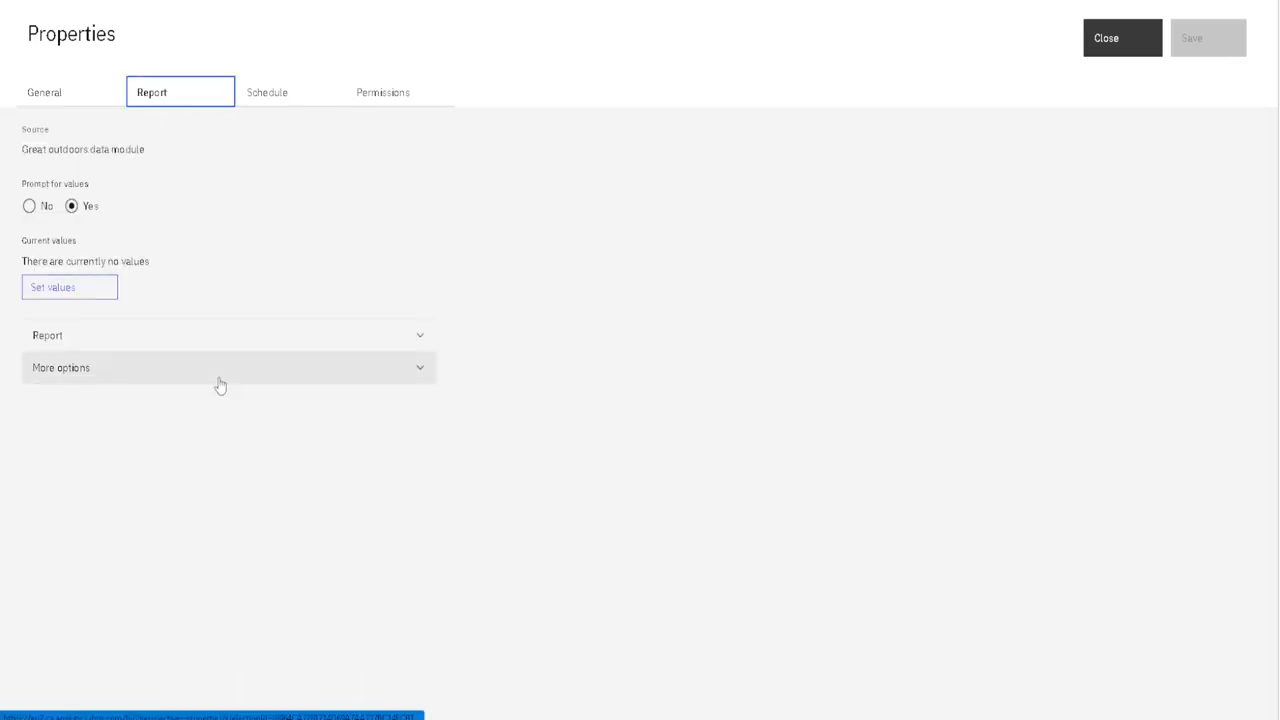
pyautogui.click(220, 367)
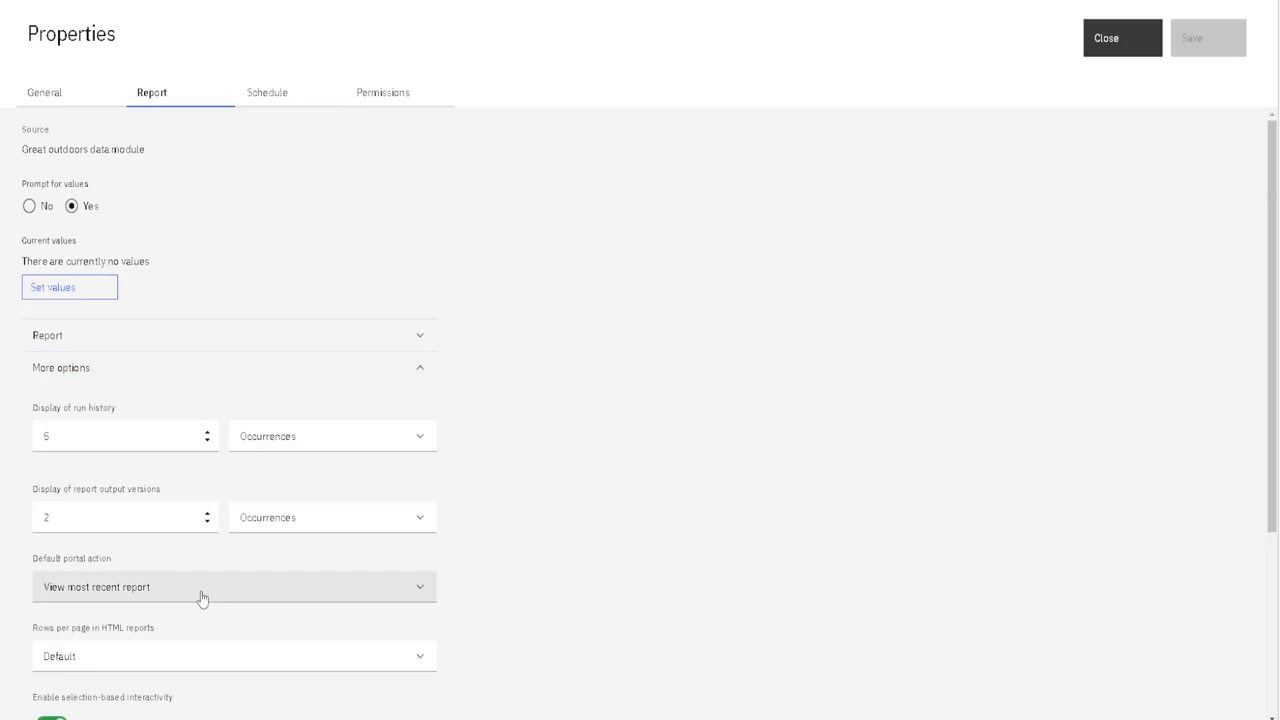
pyautogui.click(233, 587)
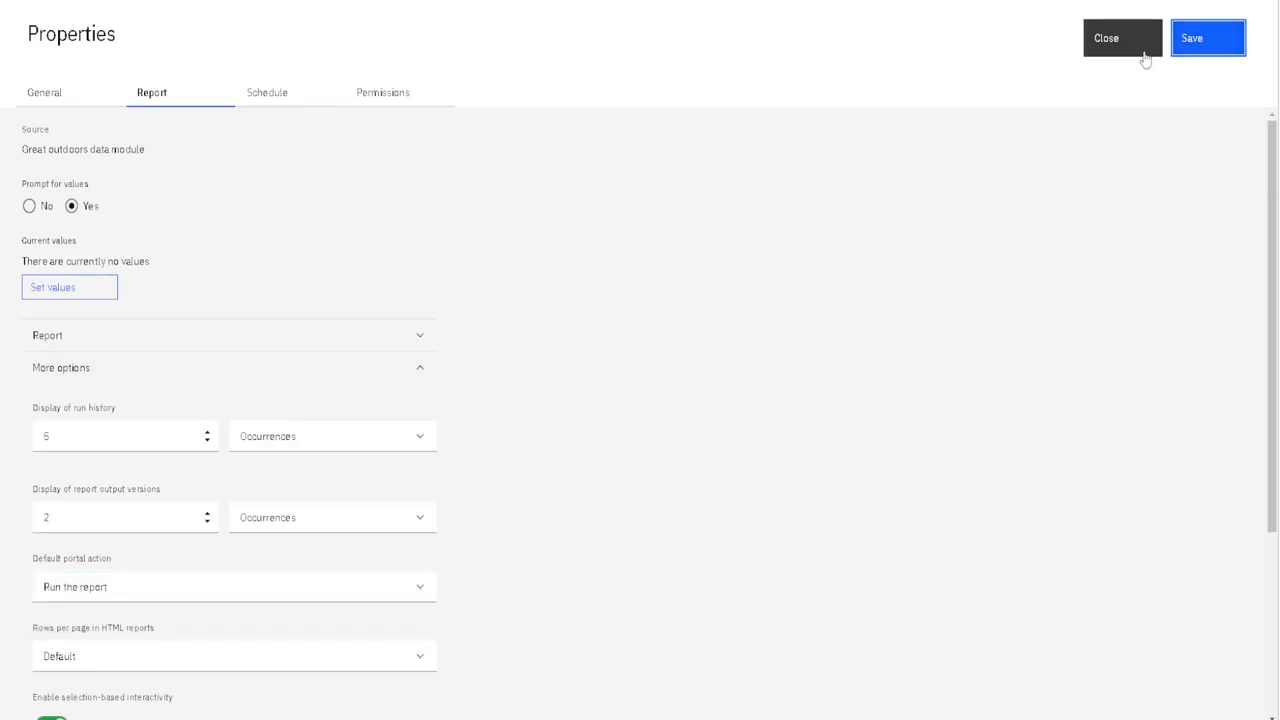
pyautogui.click(1106, 38)
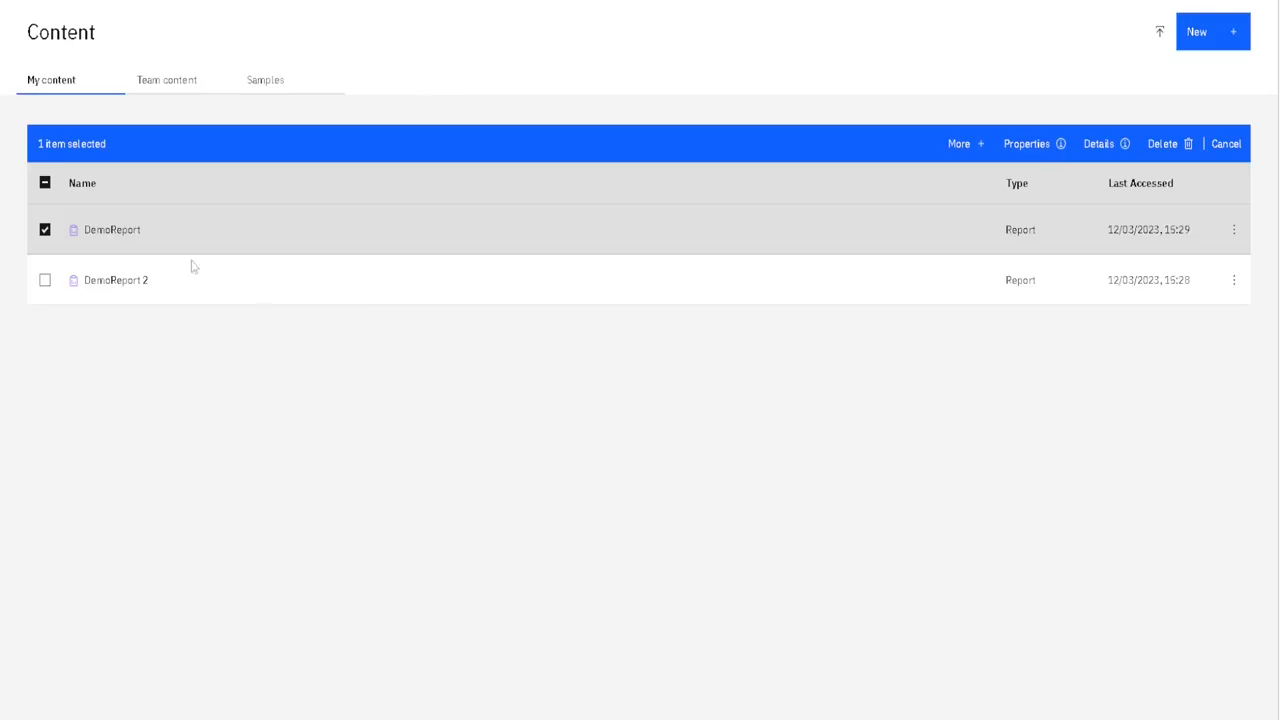
pyautogui.moveTo(112, 229)
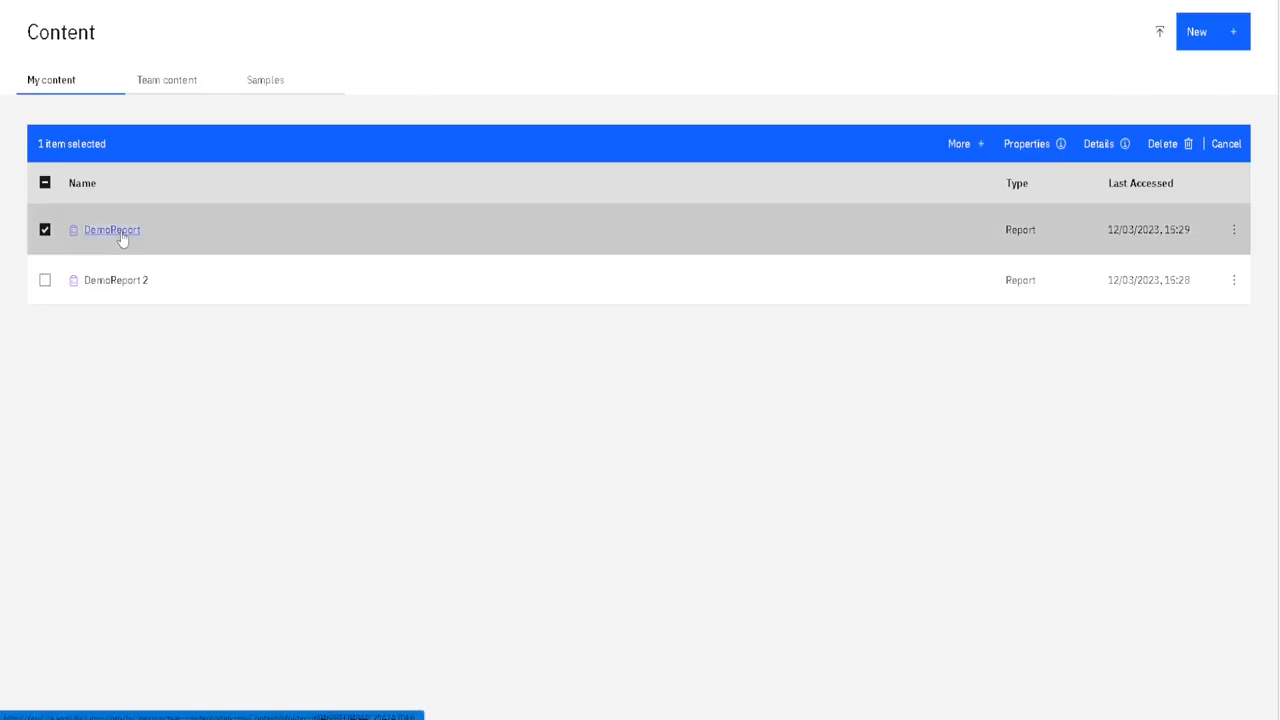
pyautogui.click(111, 229)
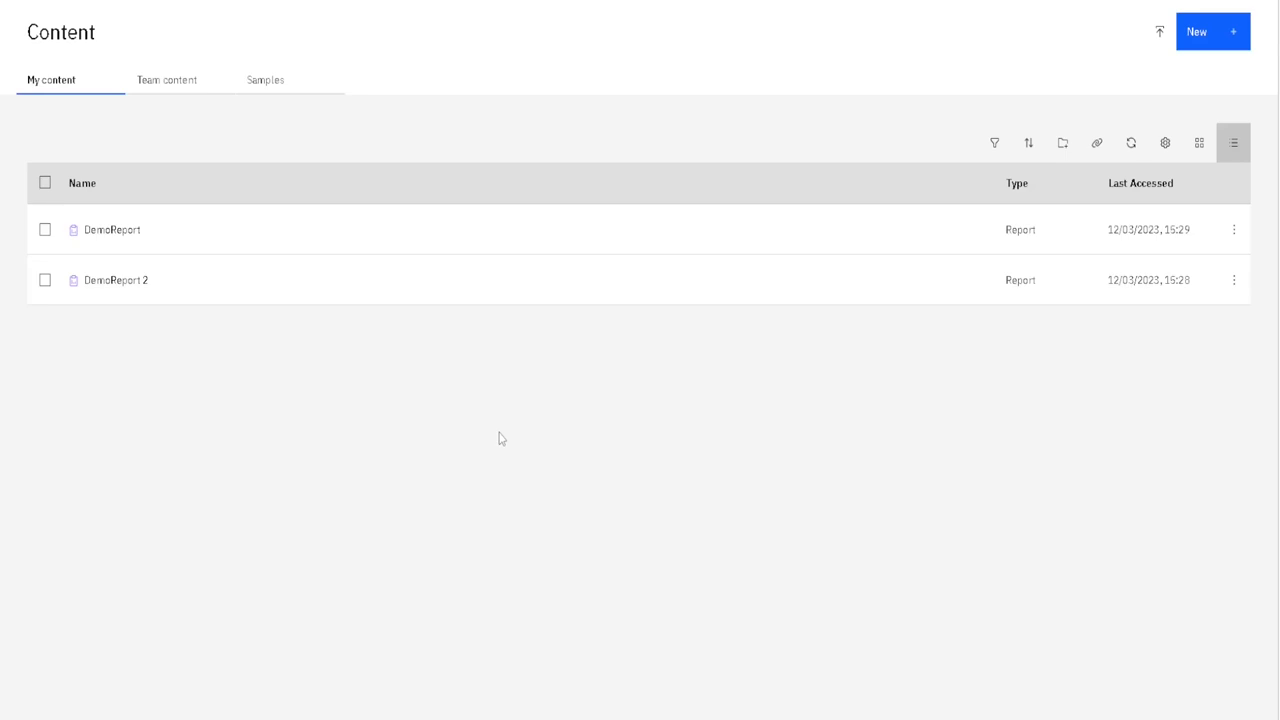
pyautogui.moveTo(1234, 230)
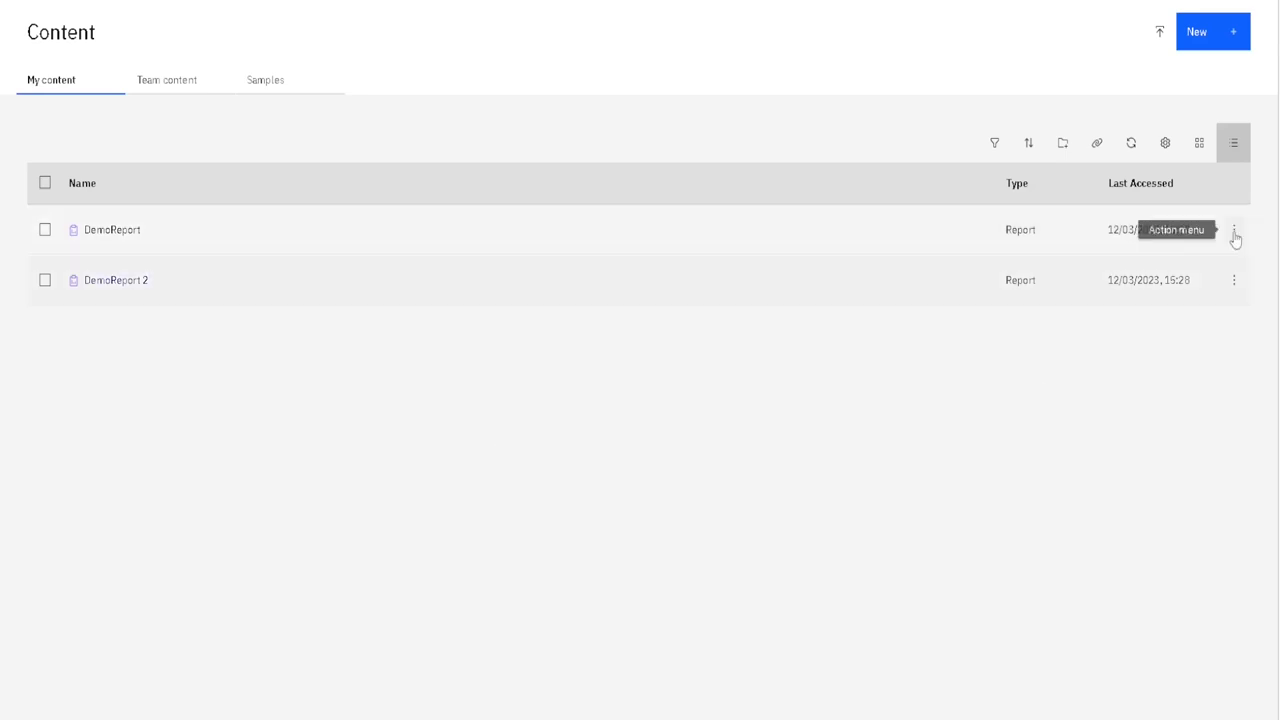
pyautogui.click(44, 229)
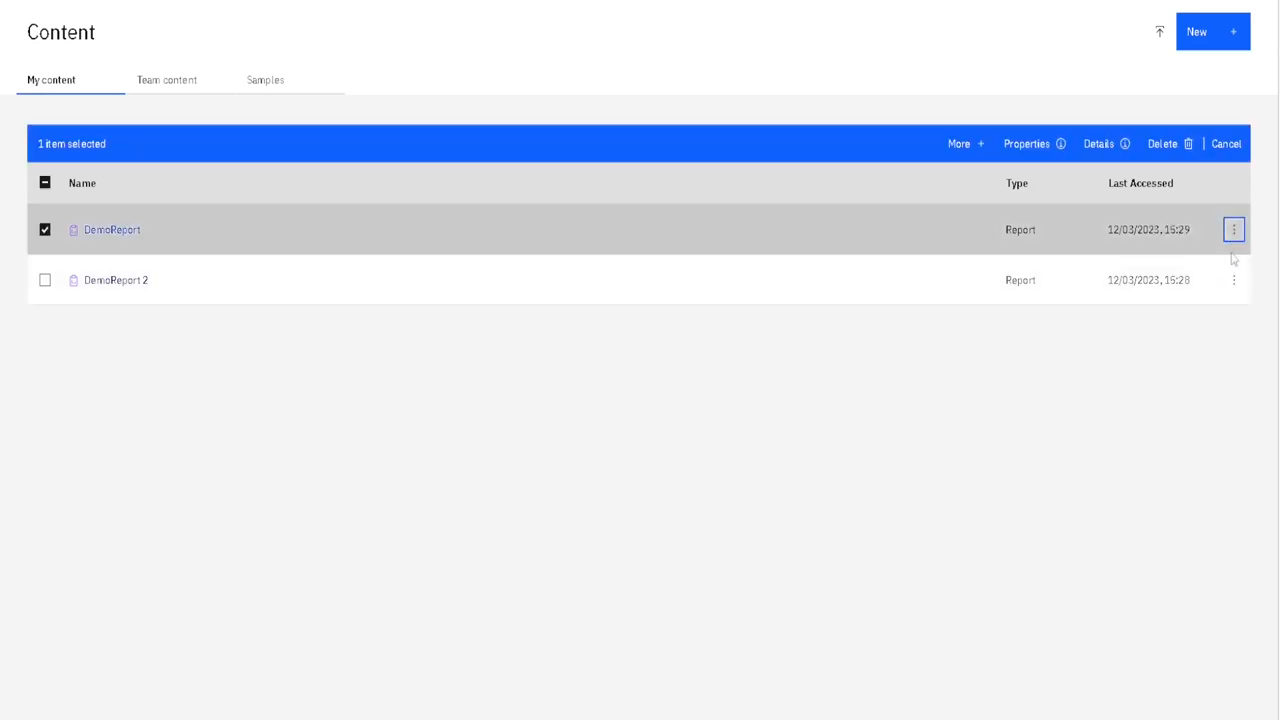
pyautogui.click(1233, 229)
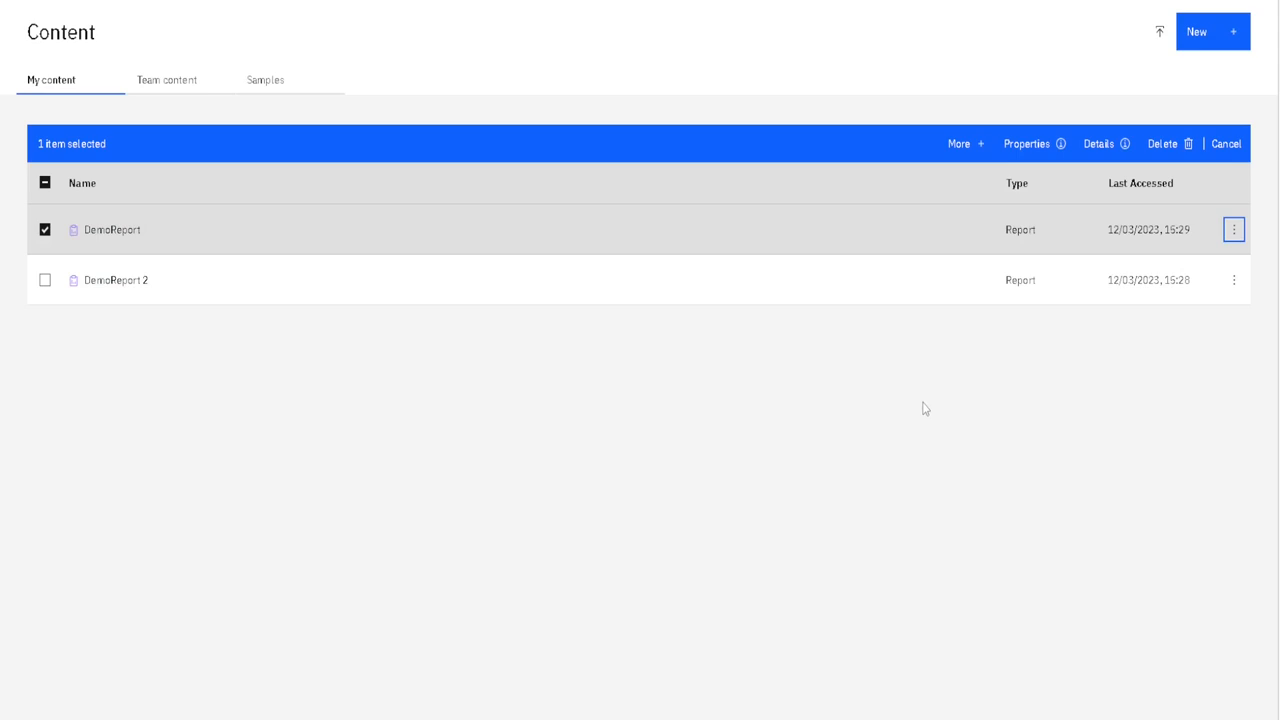
pyautogui.moveTo(924, 409)
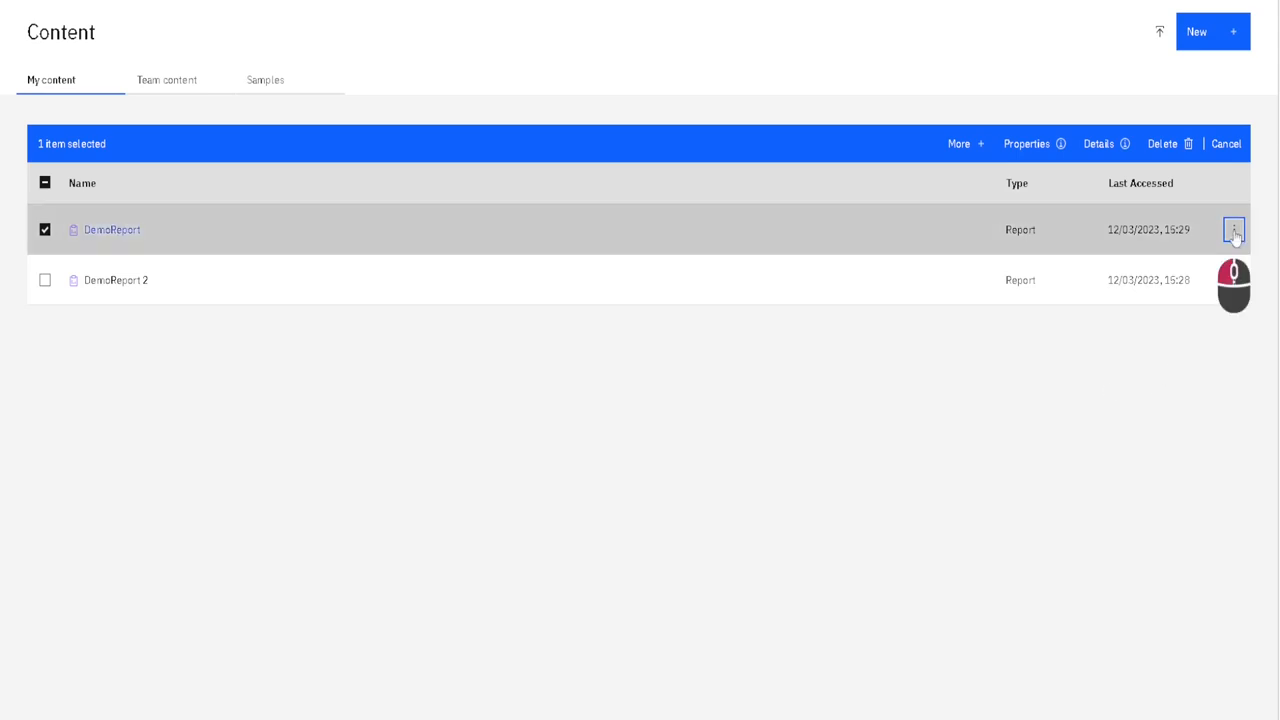
pyautogui.click(1233, 229)
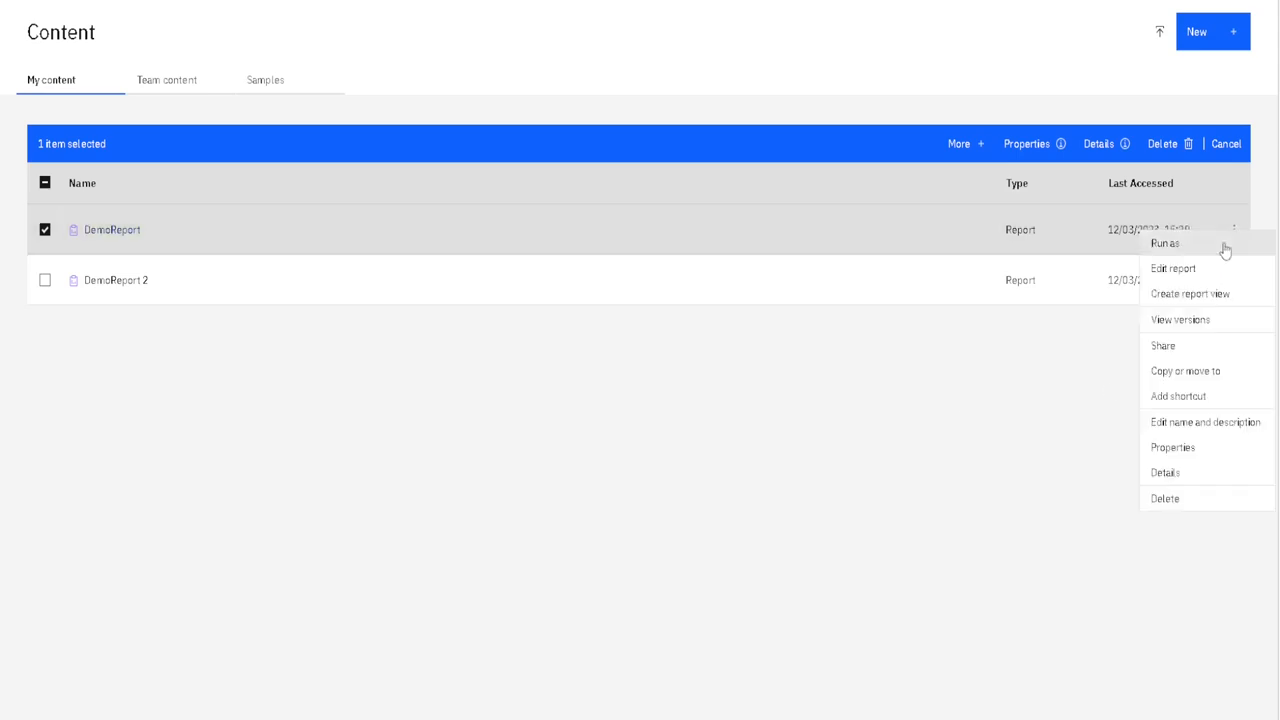
pyautogui.click(1164, 243)
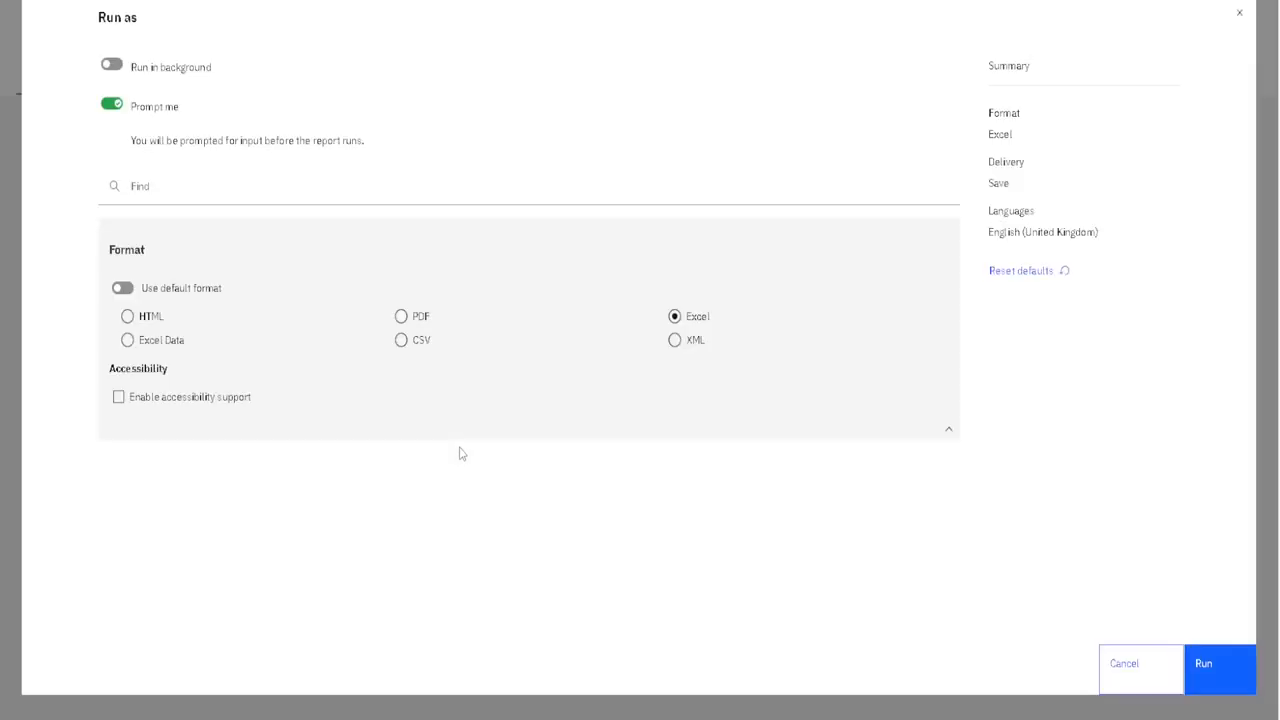
pyautogui.moveTo(350, 350)
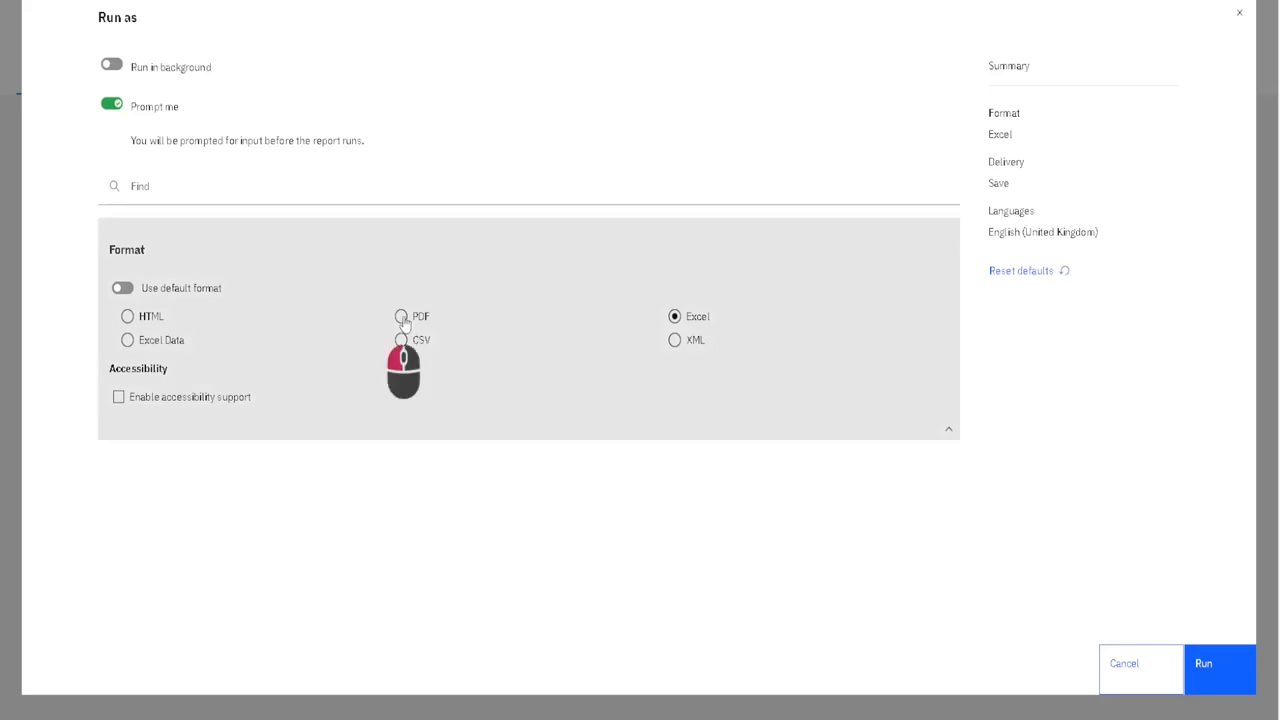
pyautogui.click(401, 316)
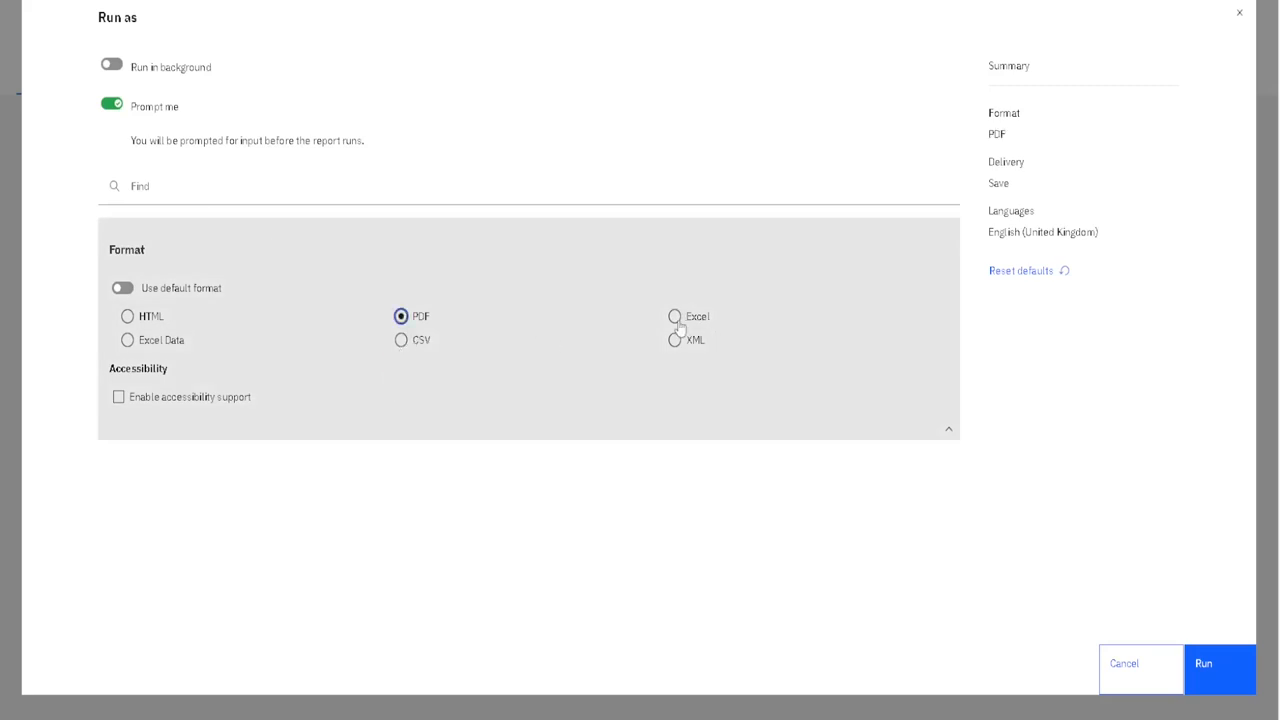
pyautogui.click(675, 316)
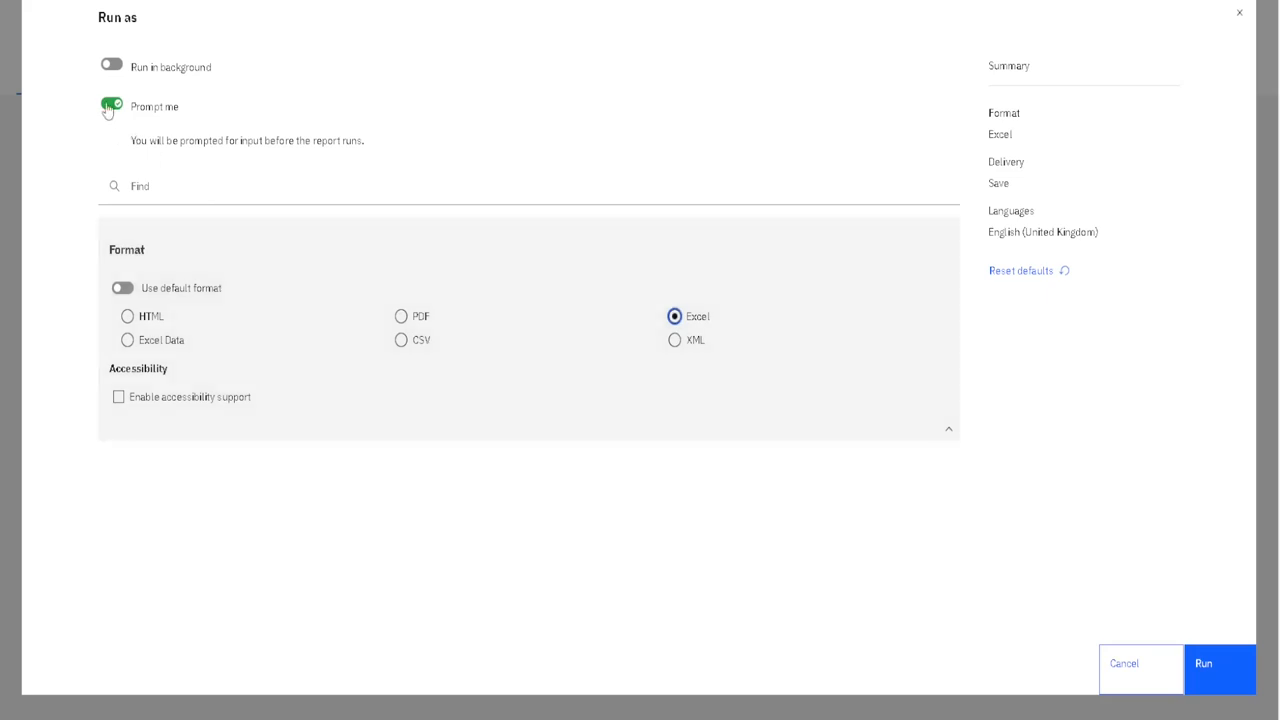
pyautogui.click(111, 106)
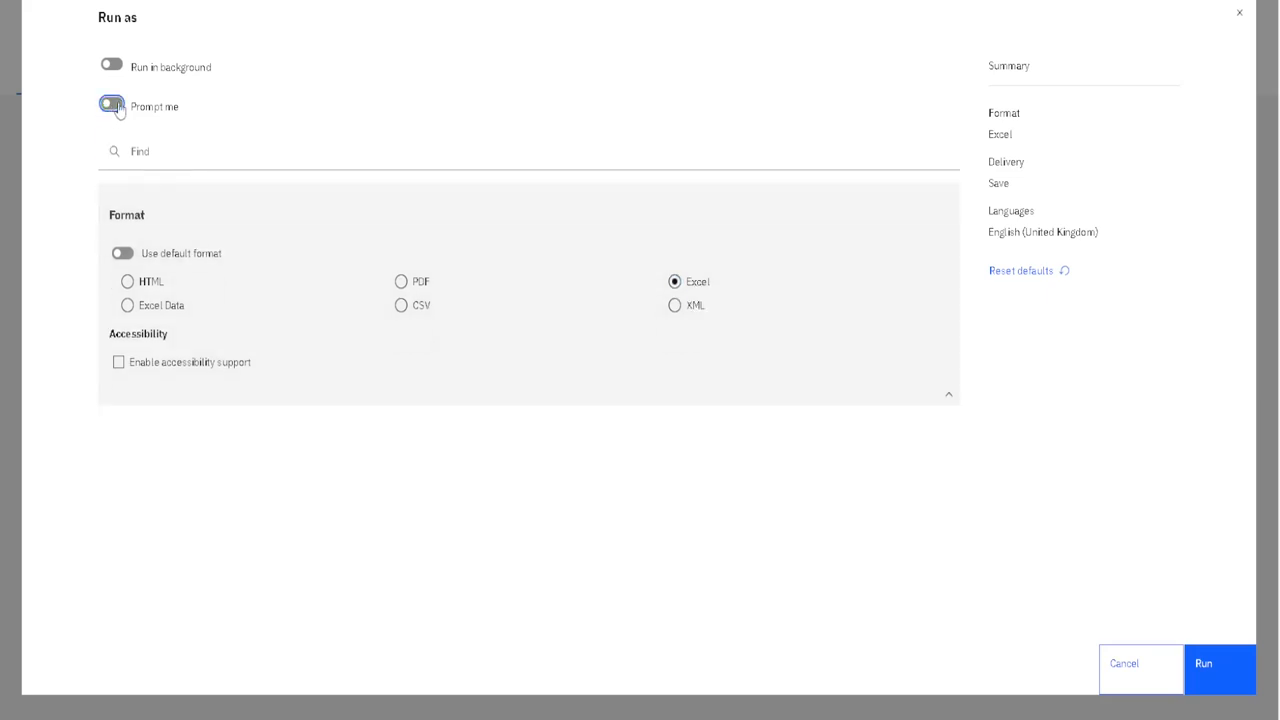
pyautogui.click(111, 106)
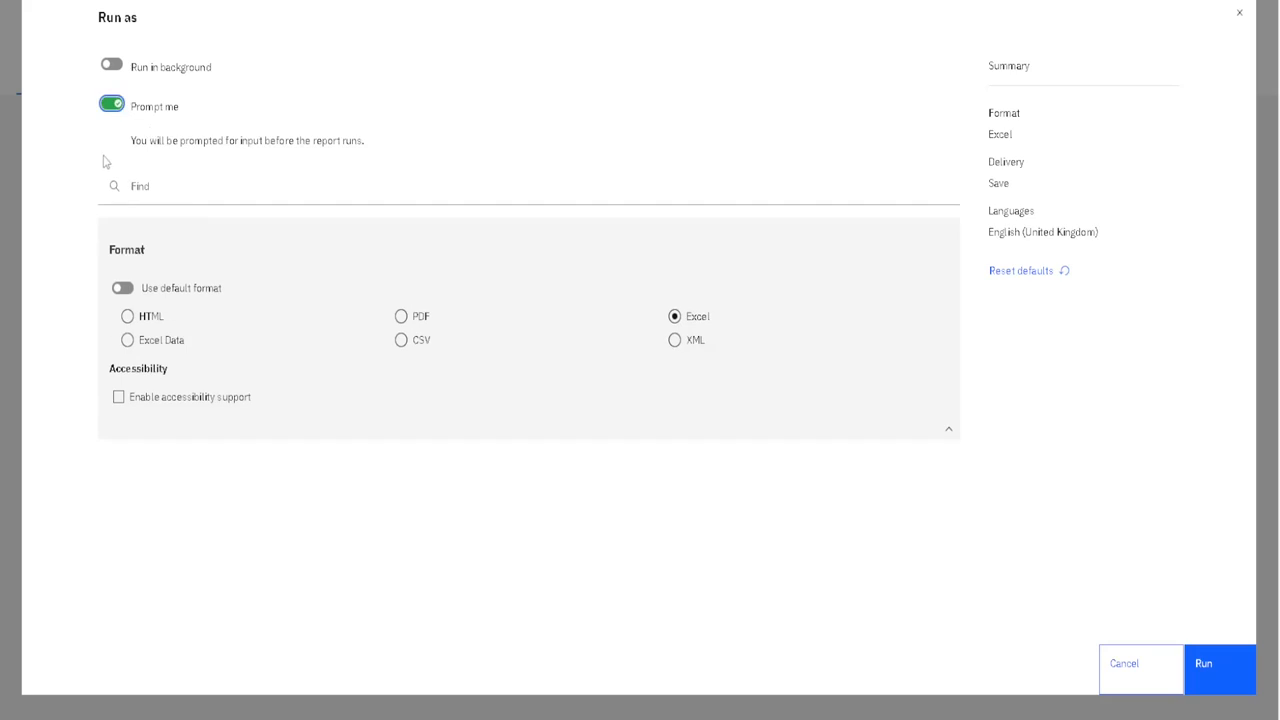
pyautogui.moveTo(96, 167)
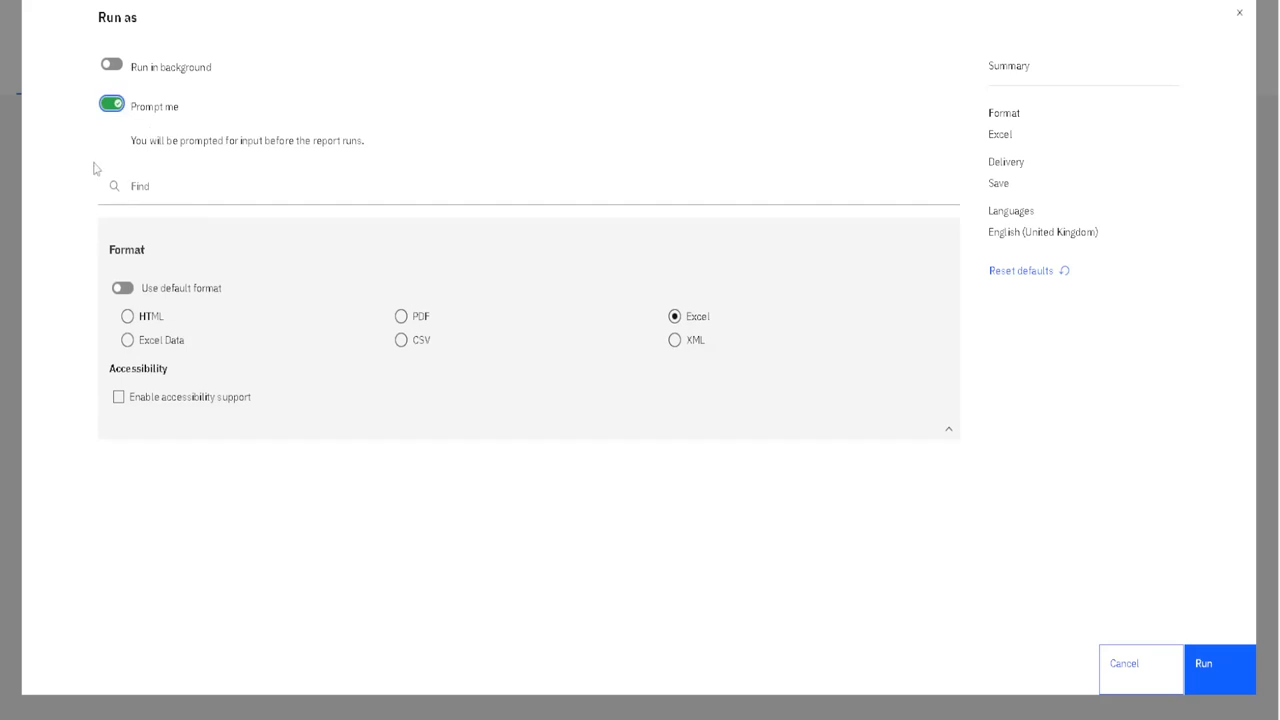
pyautogui.moveTo(88, 172)
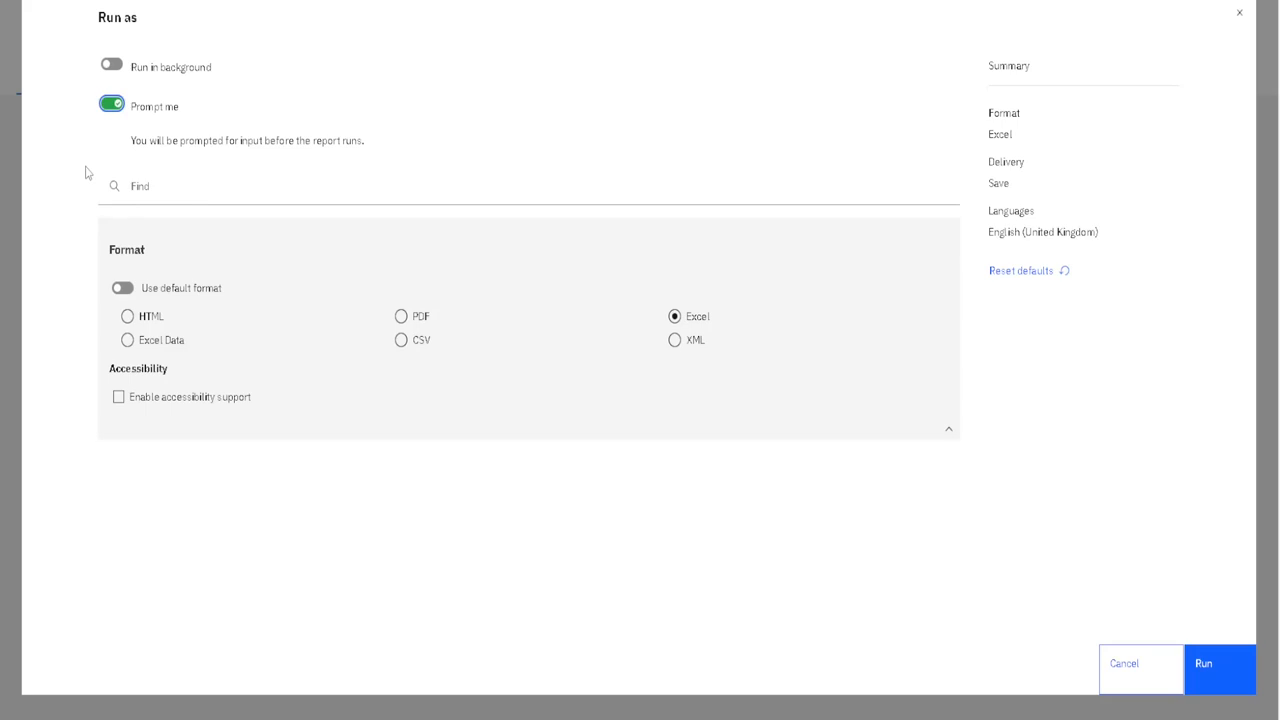
pyautogui.moveTo(110, 130)
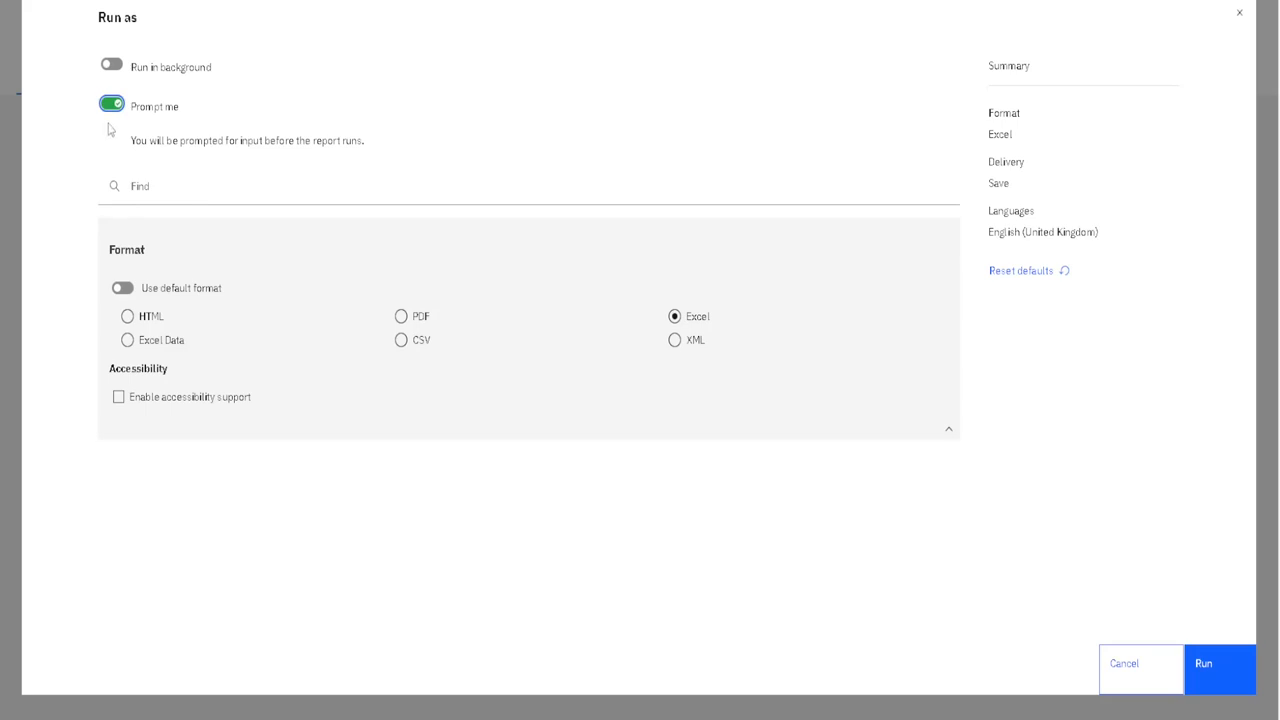
pyautogui.click(111, 104)
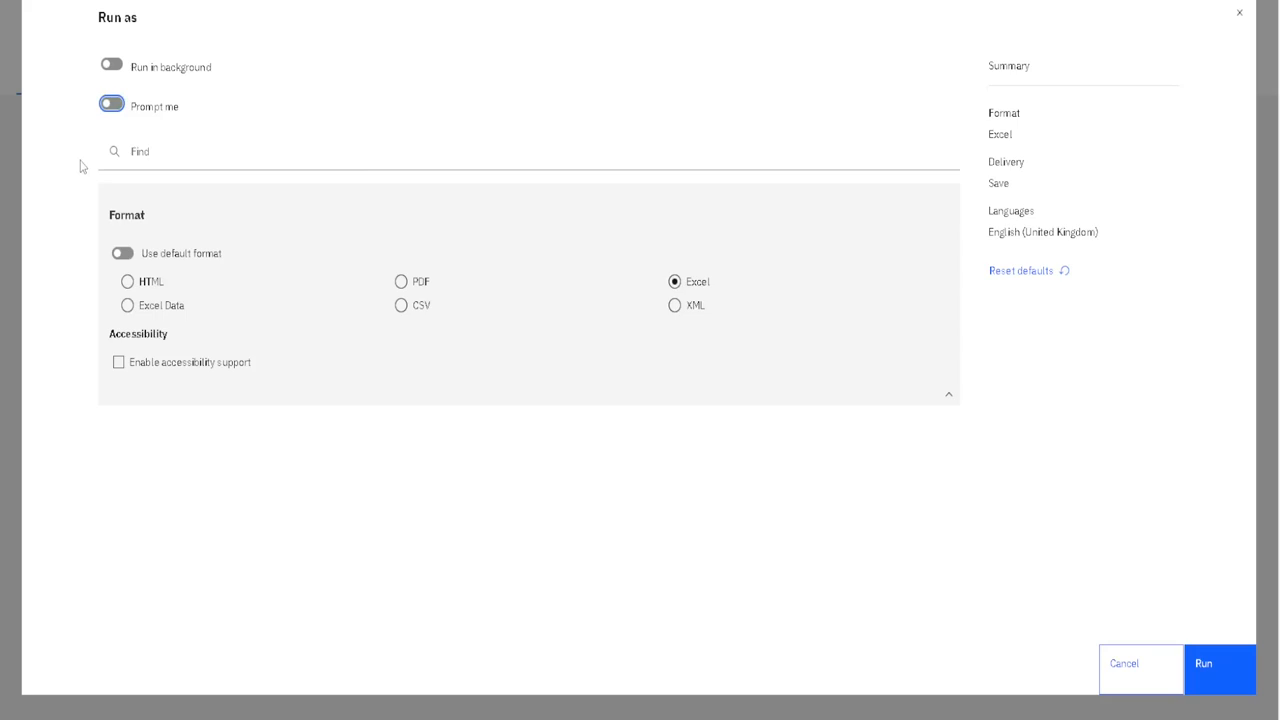
pyautogui.moveTo(114, 78)
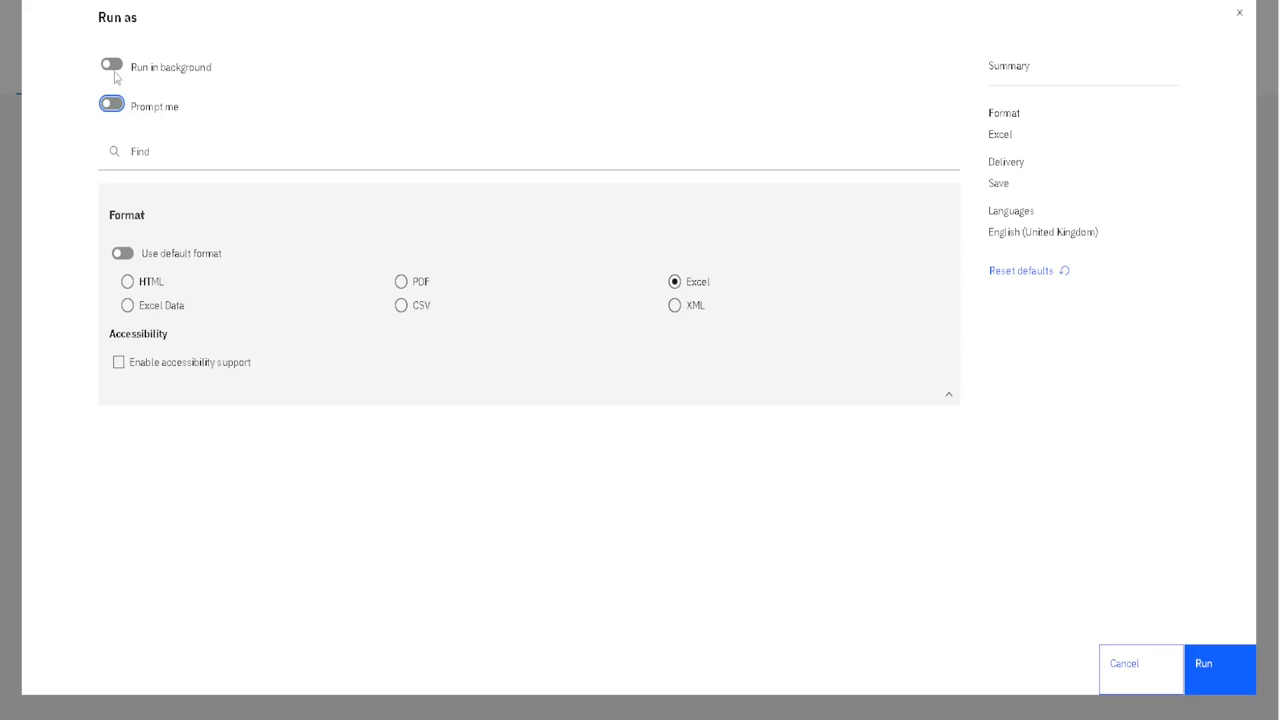
# - Turn on Run in background with the run time set to Now
pyautogui.click(111, 67)
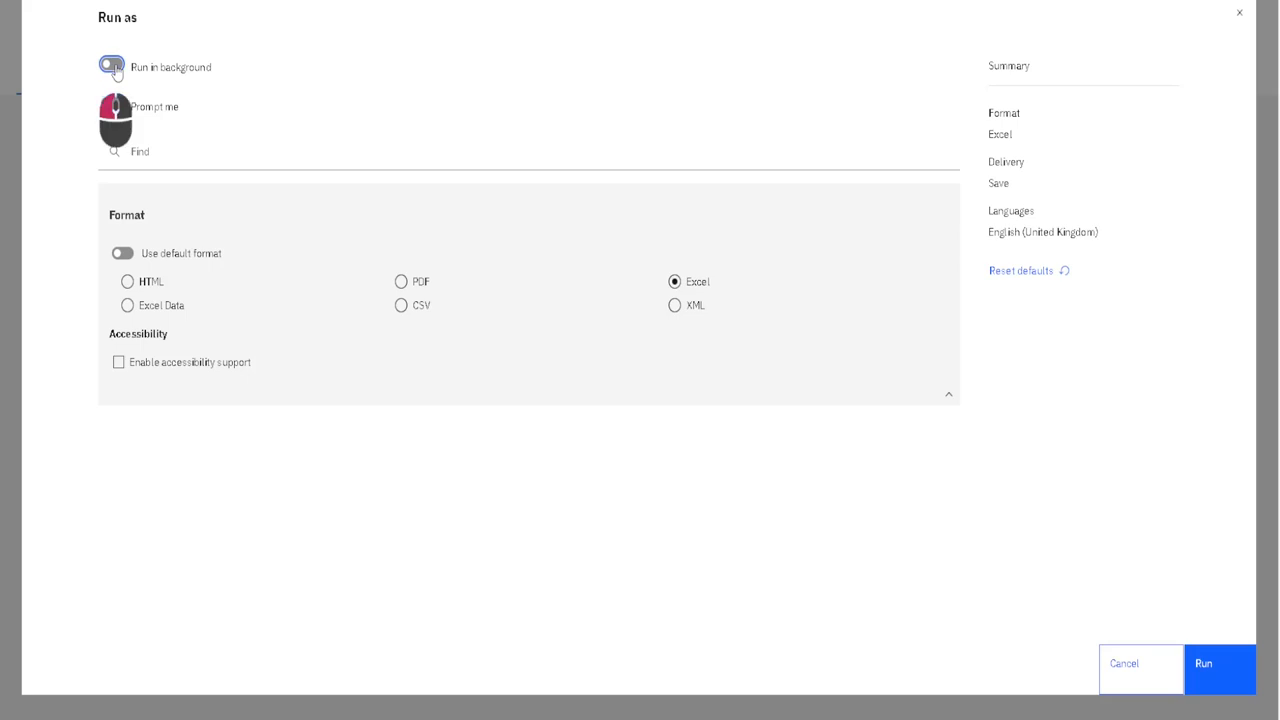
pyautogui.click(111, 66)
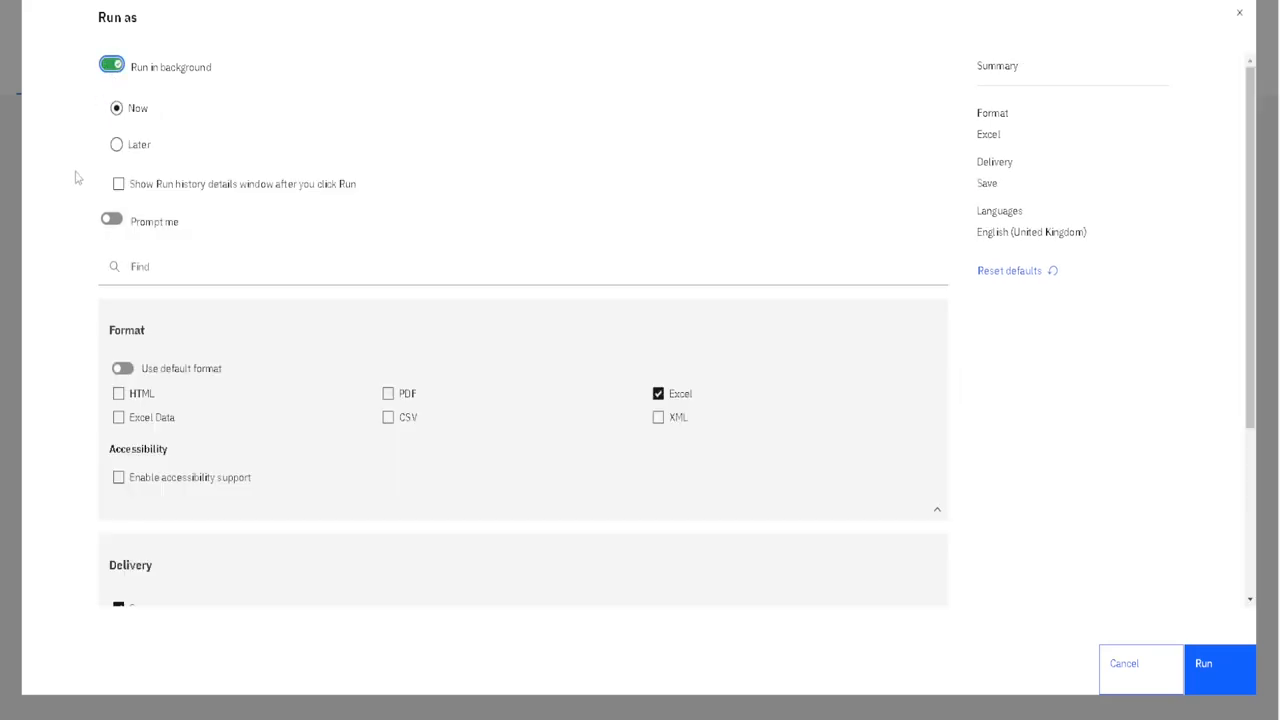
pyautogui.click(116, 144)
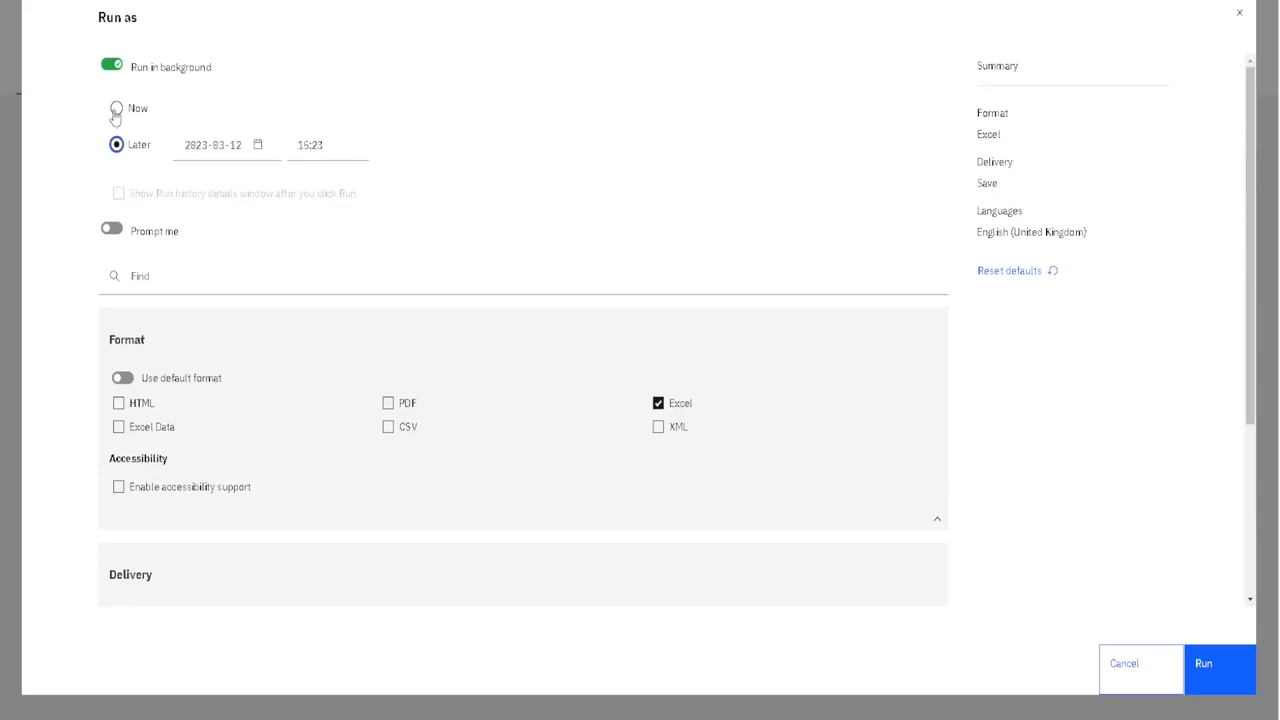
pyautogui.click(116, 108)
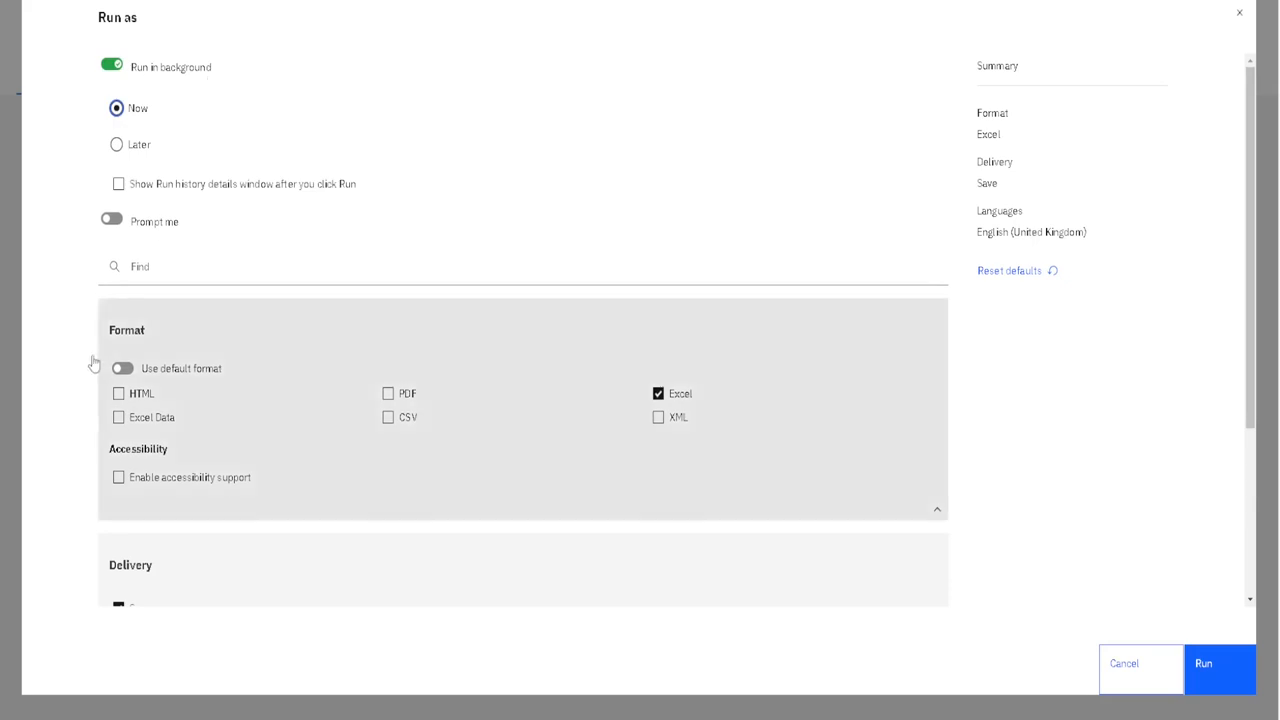
# - Replace English (United Kingdom) with Serbian as the report language
pyautogui.scroll(-3)
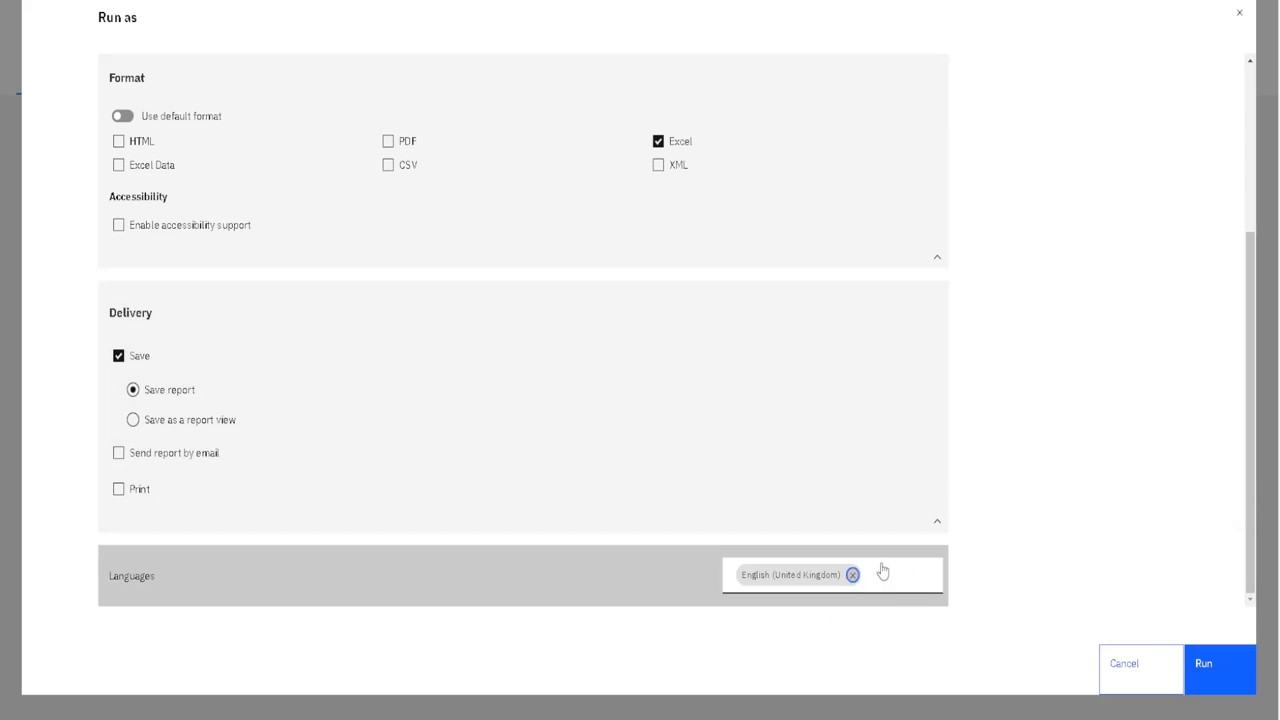
pyautogui.click(852, 575)
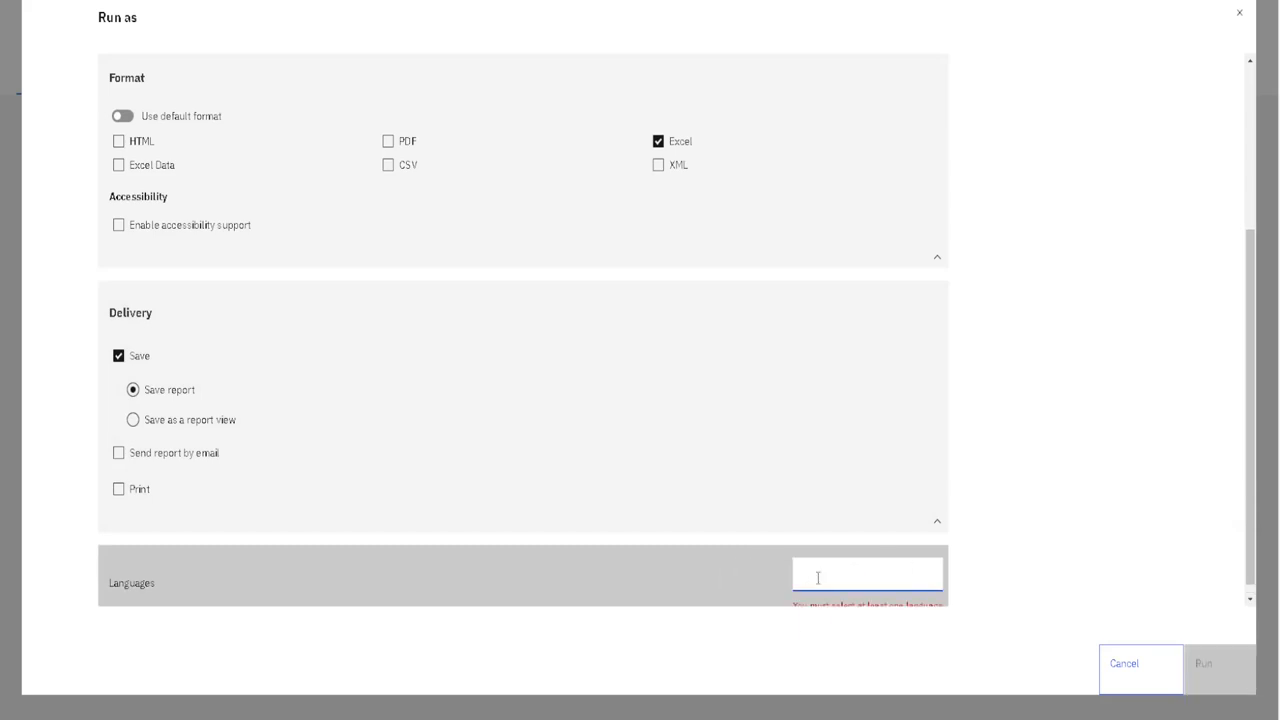
pyautogui.write('ser')
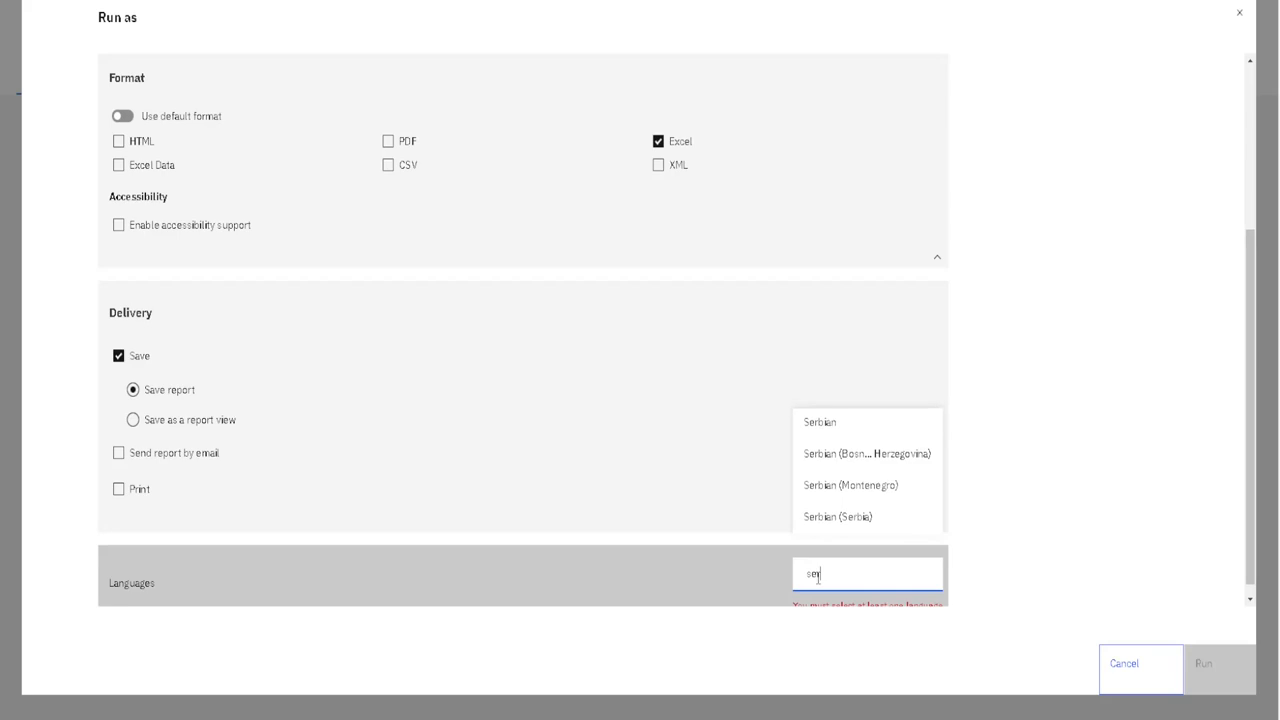
pyautogui.moveTo(845, 423)
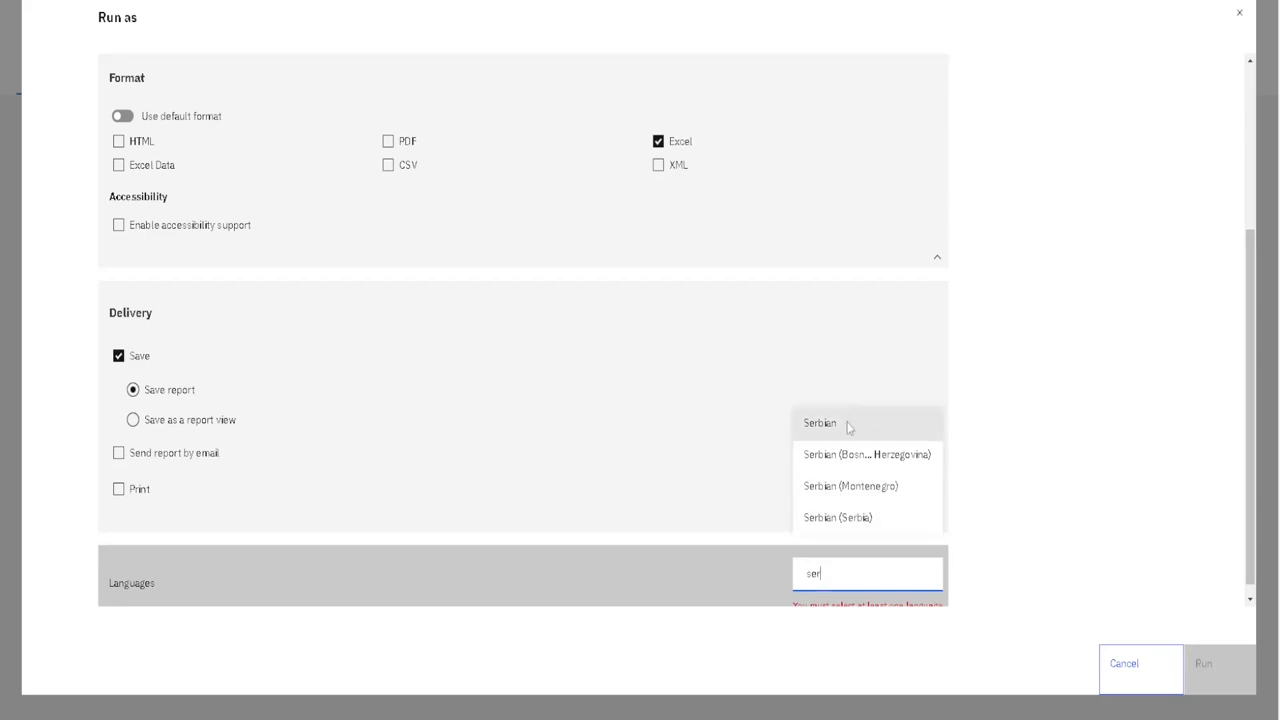
pyautogui.click(819, 423)
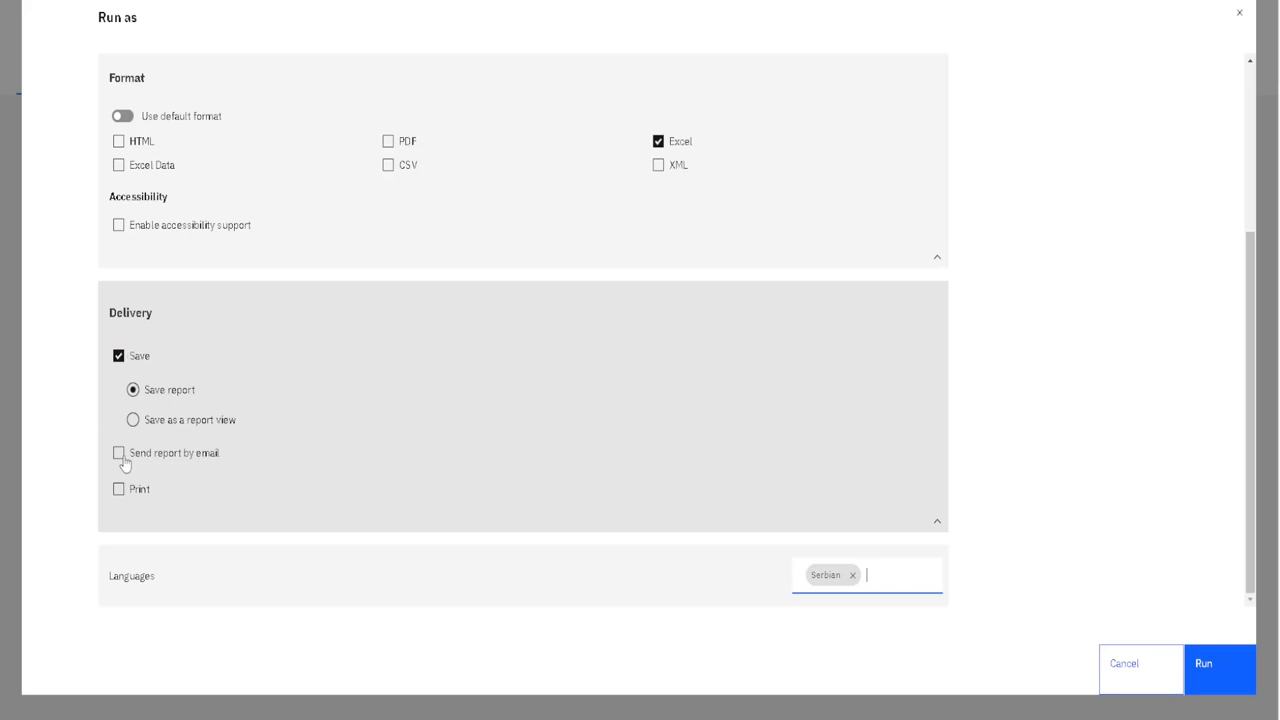
# - Email the report to one recipient with a report link and attached output
pyautogui.click(118, 453)
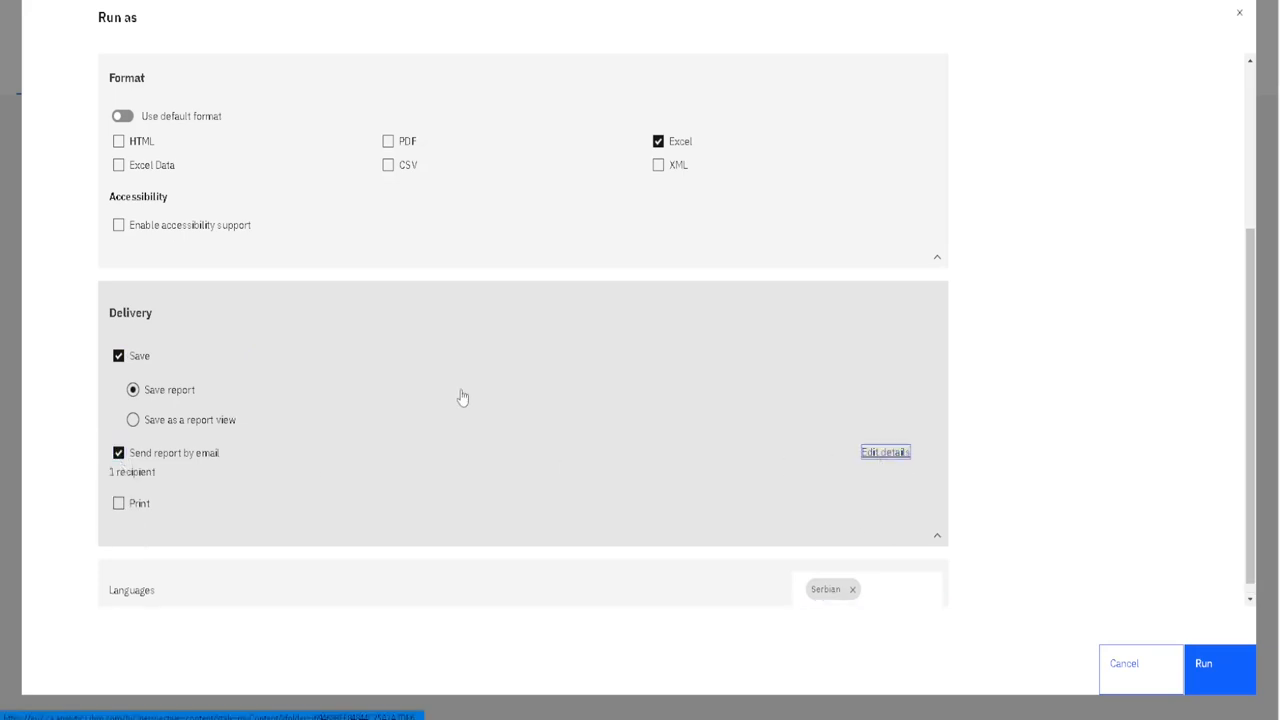
pyautogui.click(884, 451)
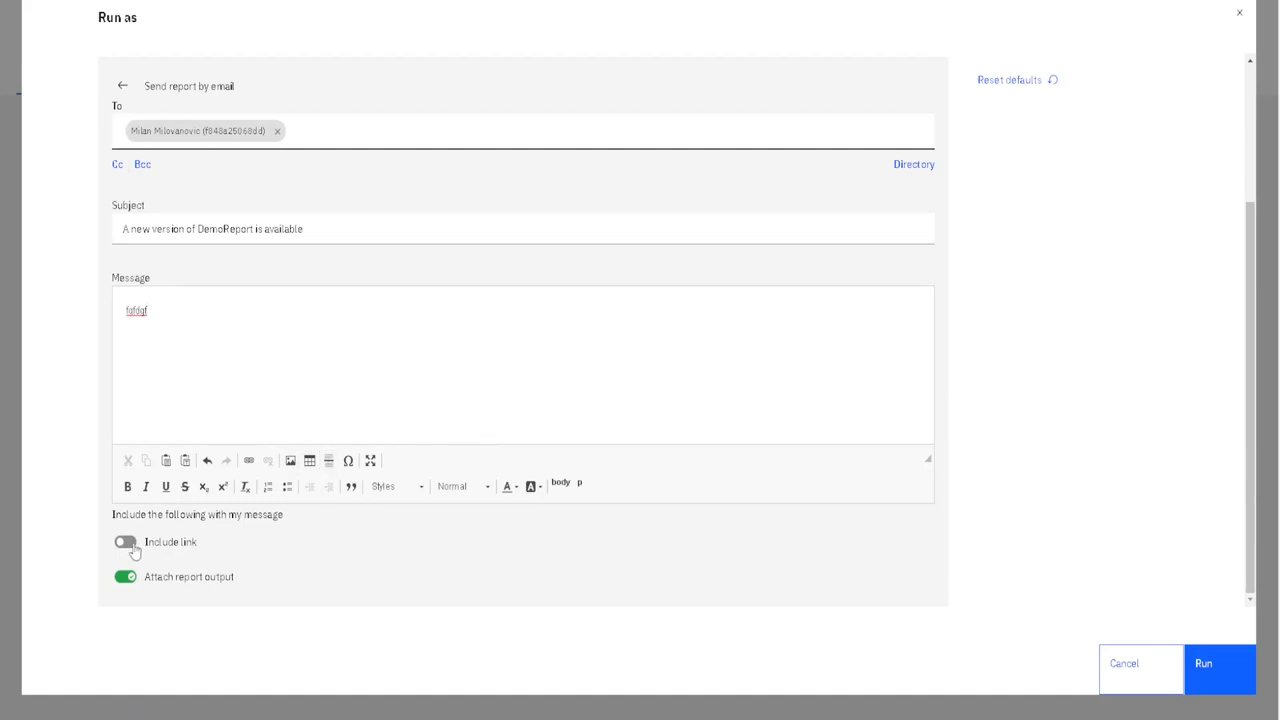
pyautogui.click(125, 541)
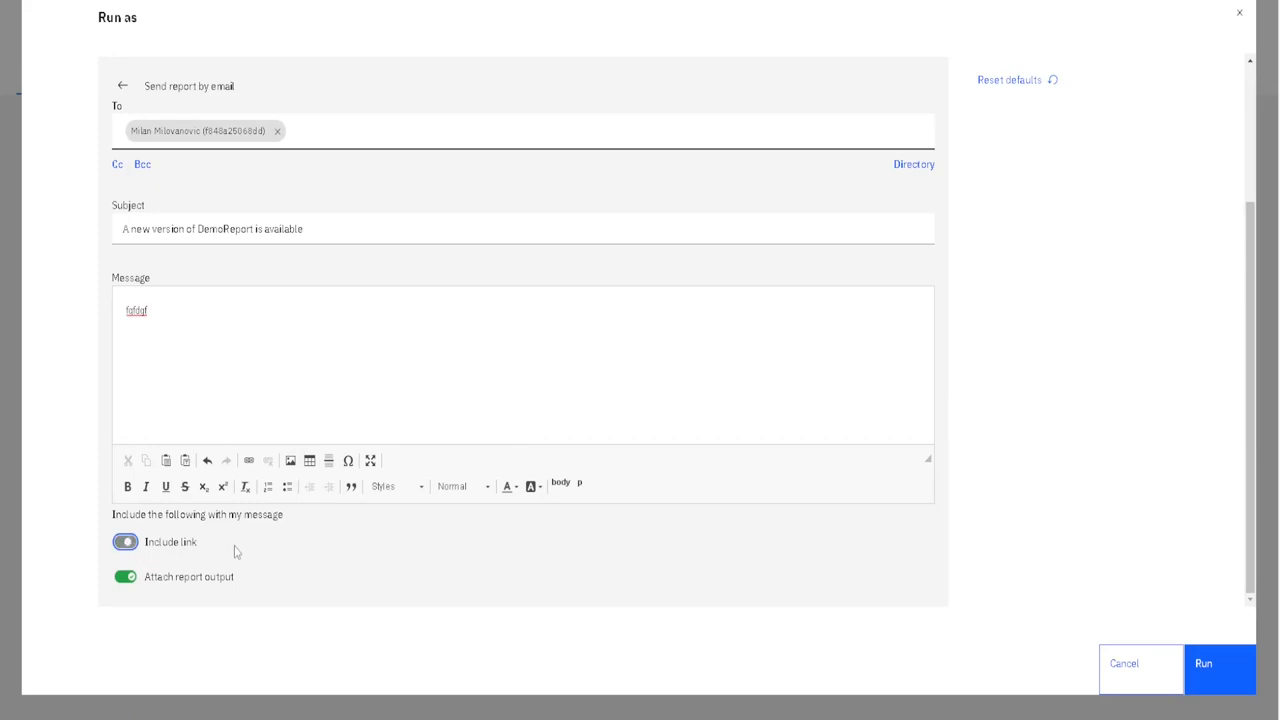
pyautogui.click(124, 541)
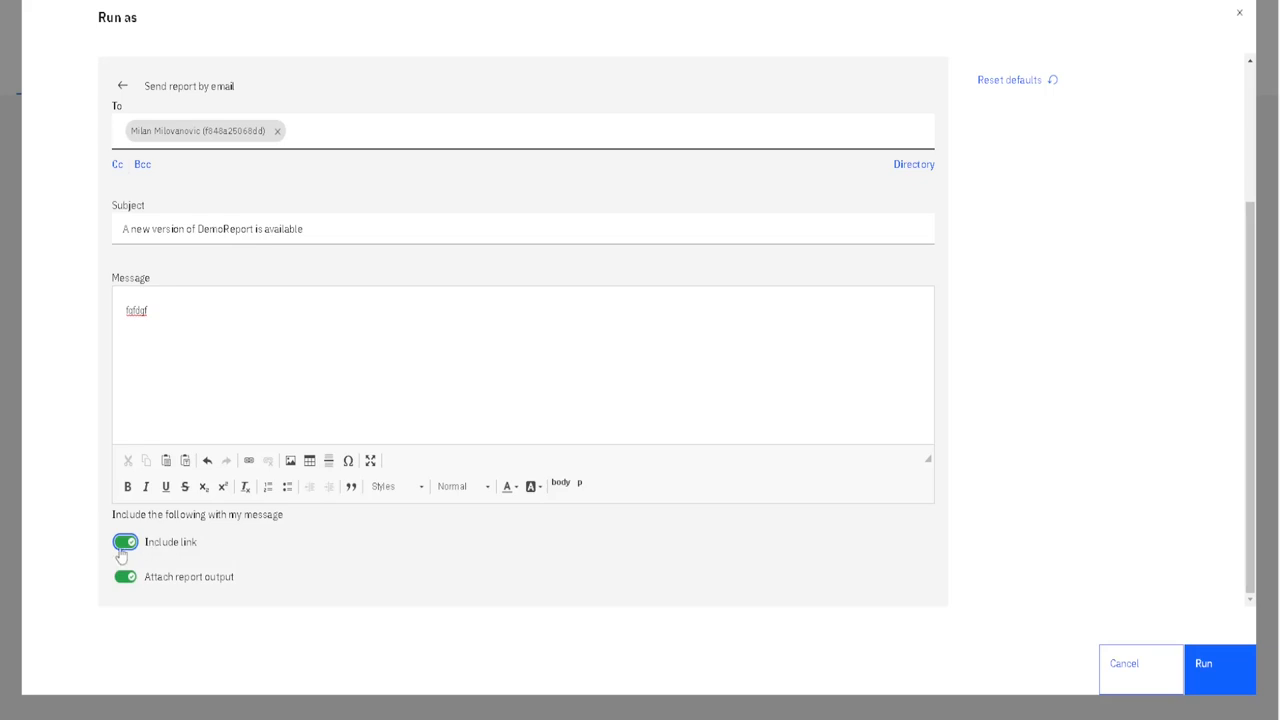
pyautogui.click(124, 541)
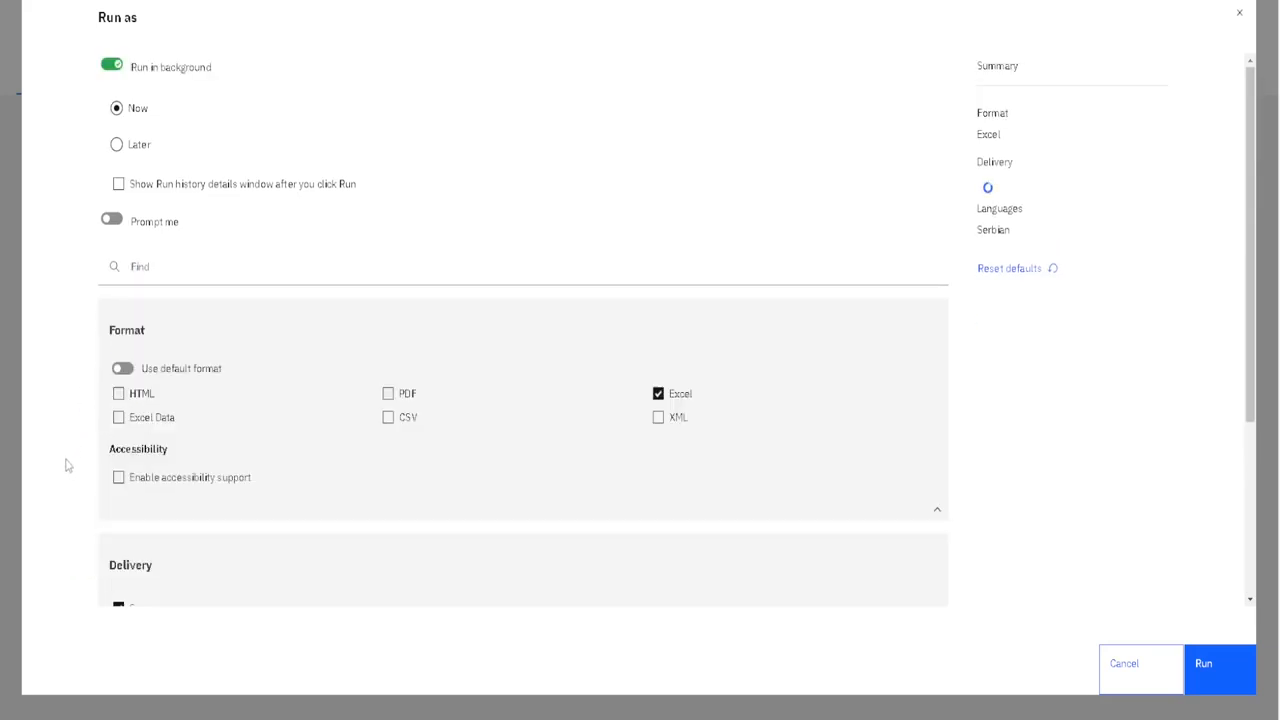
# - Run DemoReport with the customized options, then open its action list in My content
pyautogui.scroll(-3)
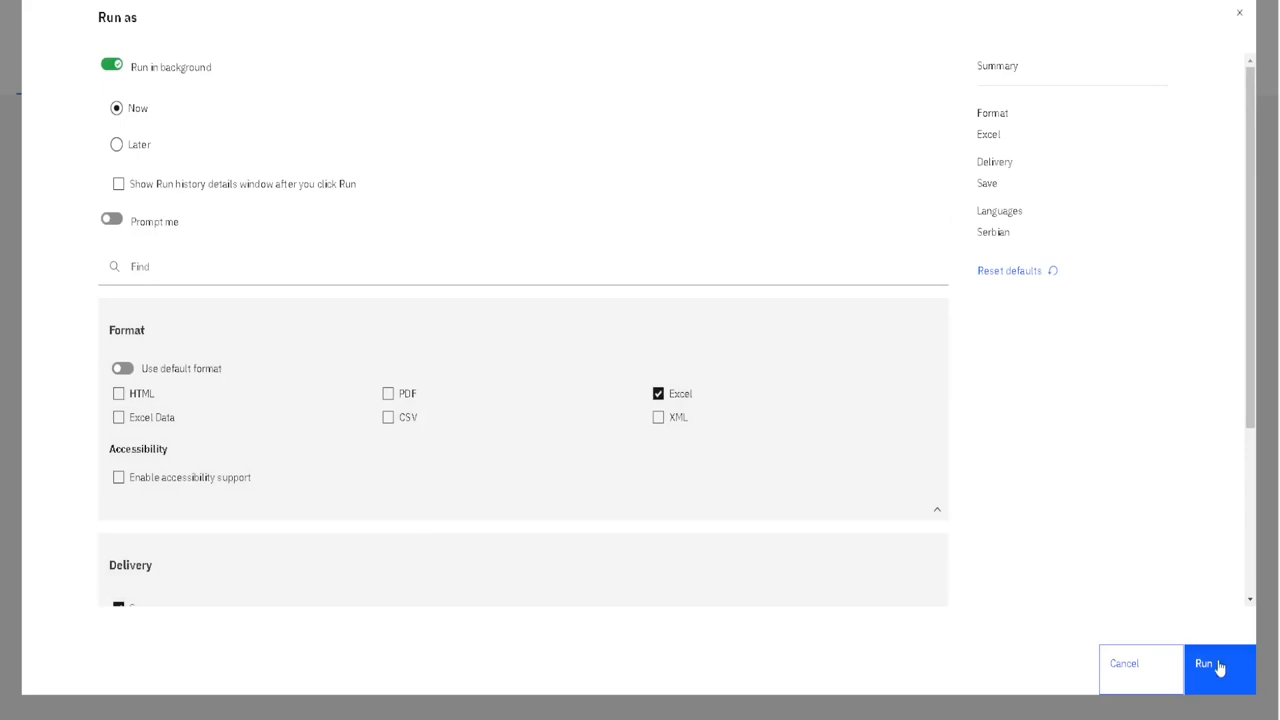
pyautogui.click(1219, 667)
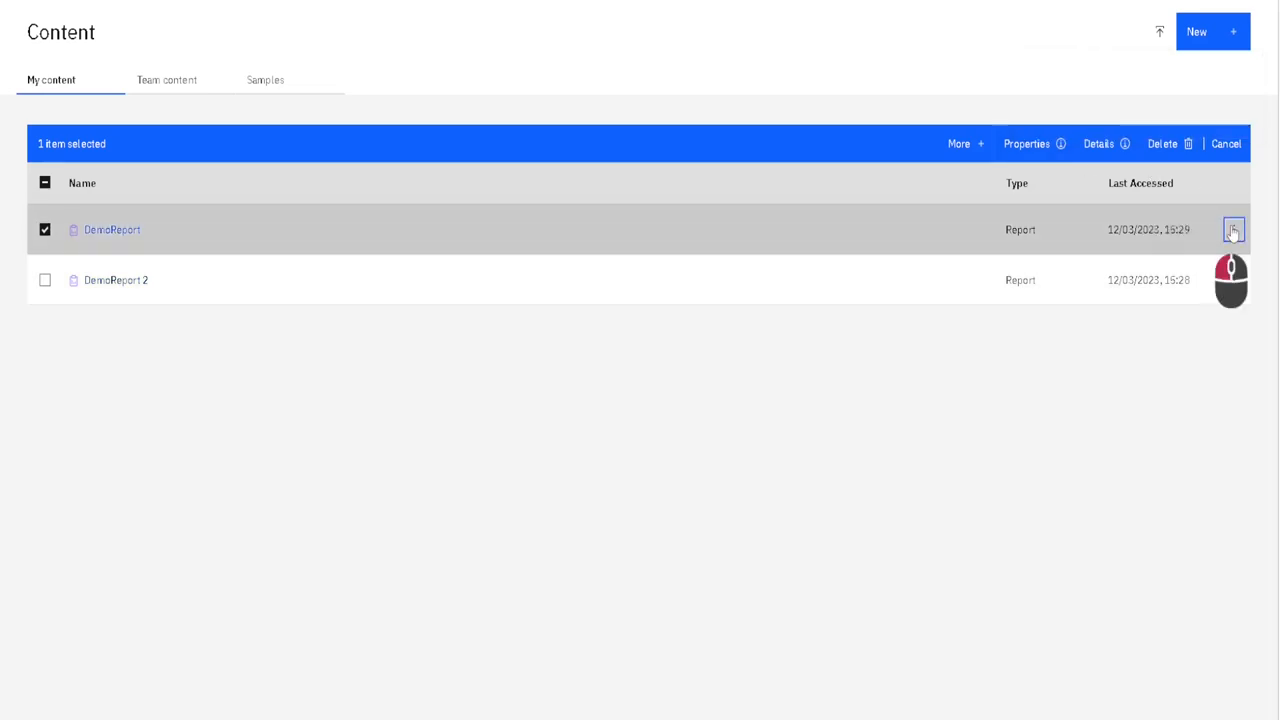
pyautogui.click(1233, 229)
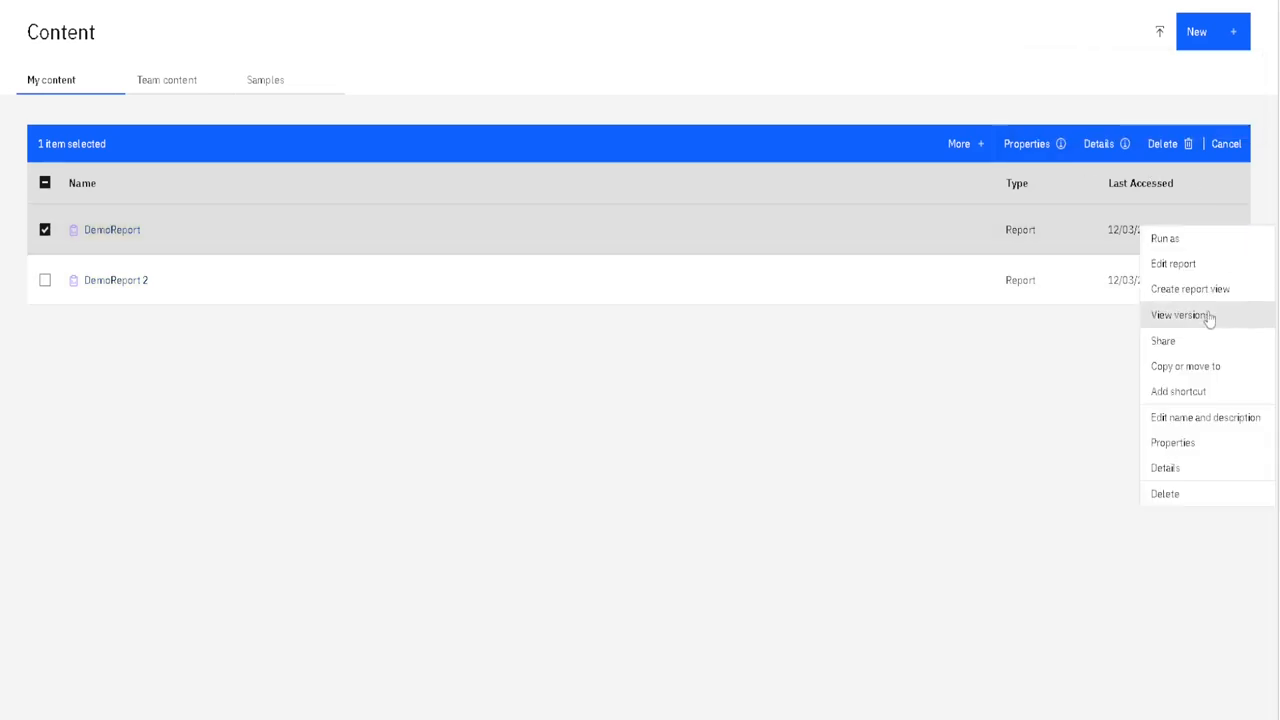